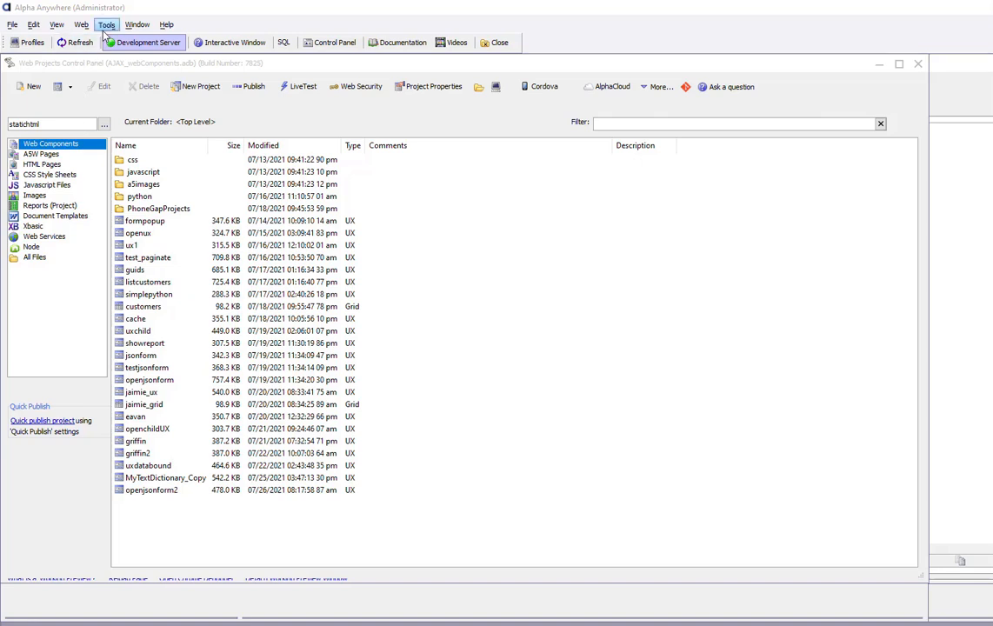
Browse the Tools menu, briefly checking the Web menu, to locate SQL Database Explorer
click(106, 23)
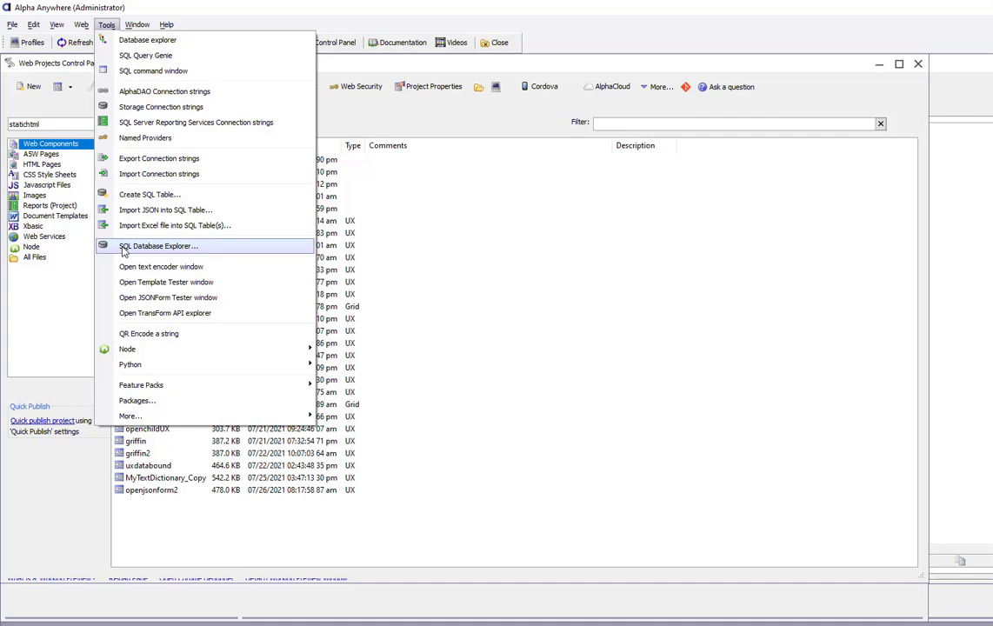
click(83, 26)
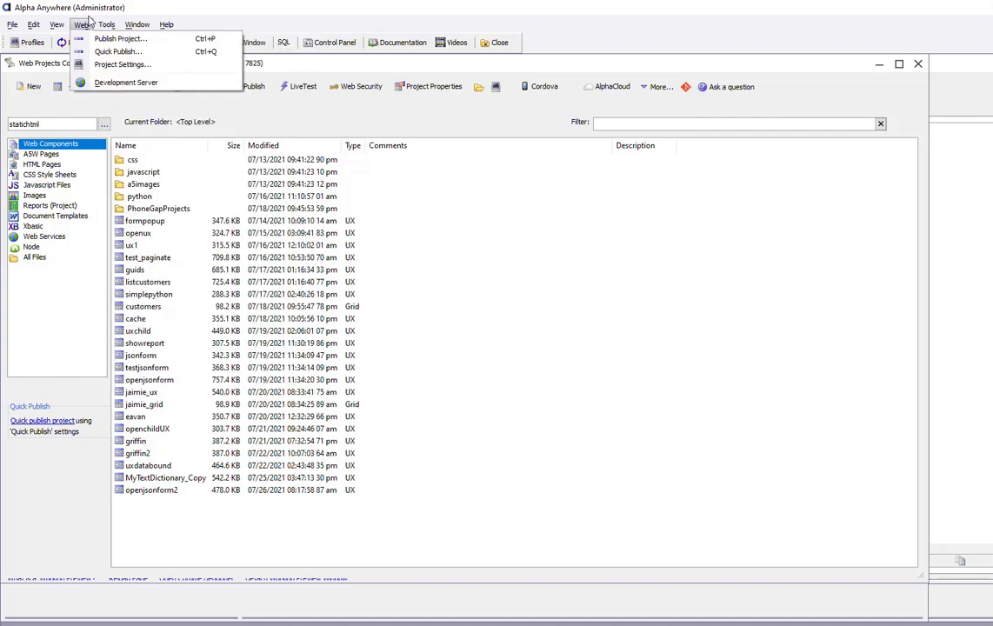
click(109, 25)
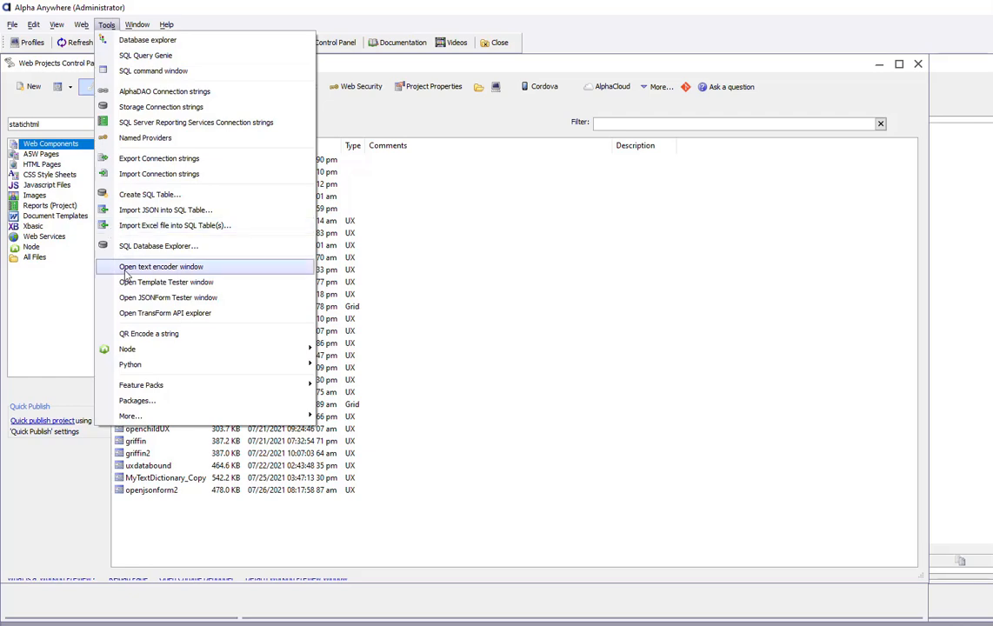
mouse_move(158, 254)
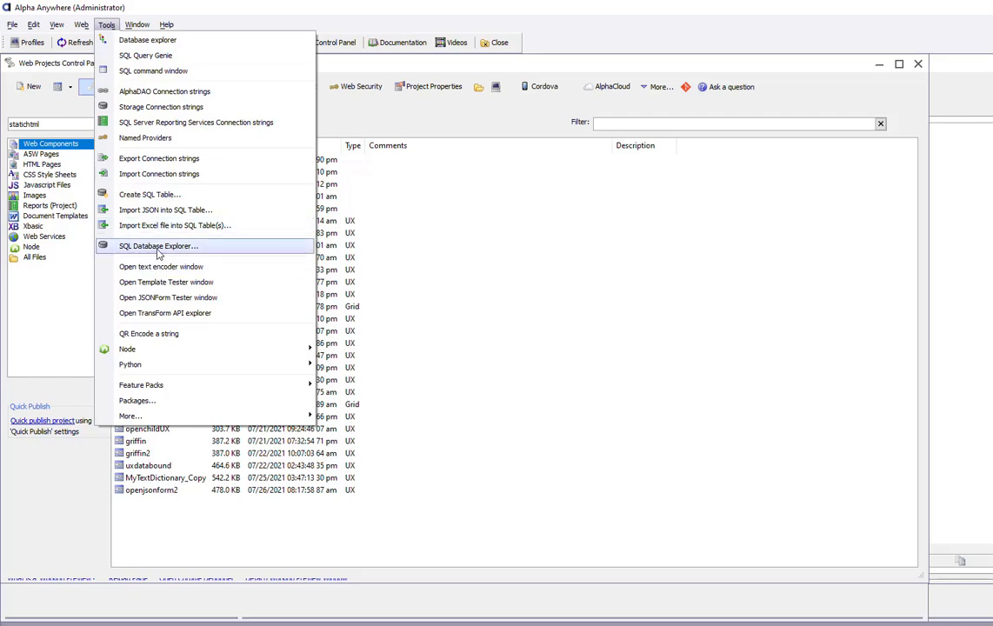
Launch SQL Database Explorer and set its connection string to AADemo-Northwind
click(159, 245)
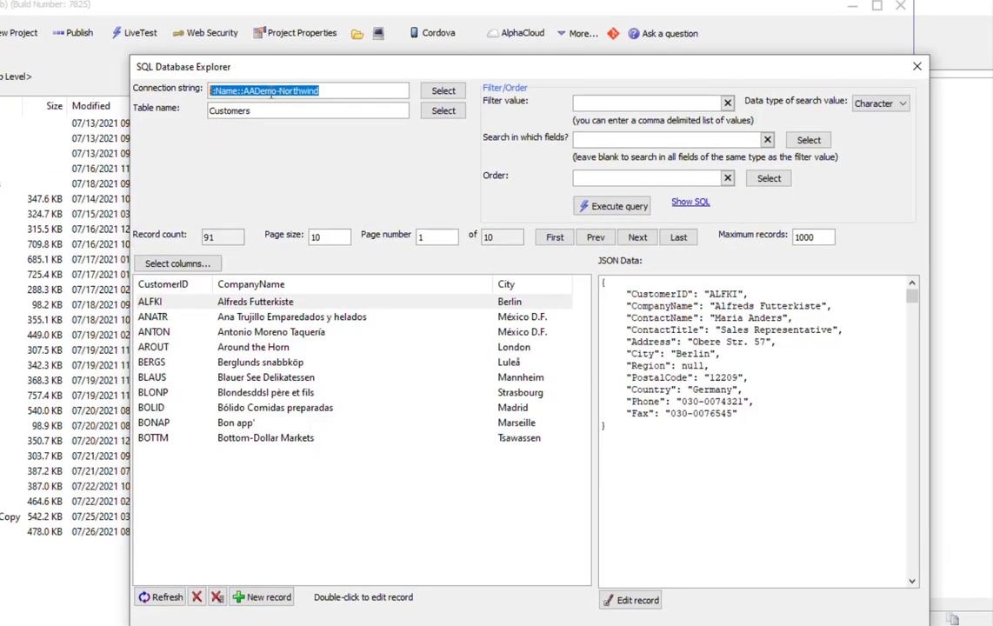
click(442, 91)
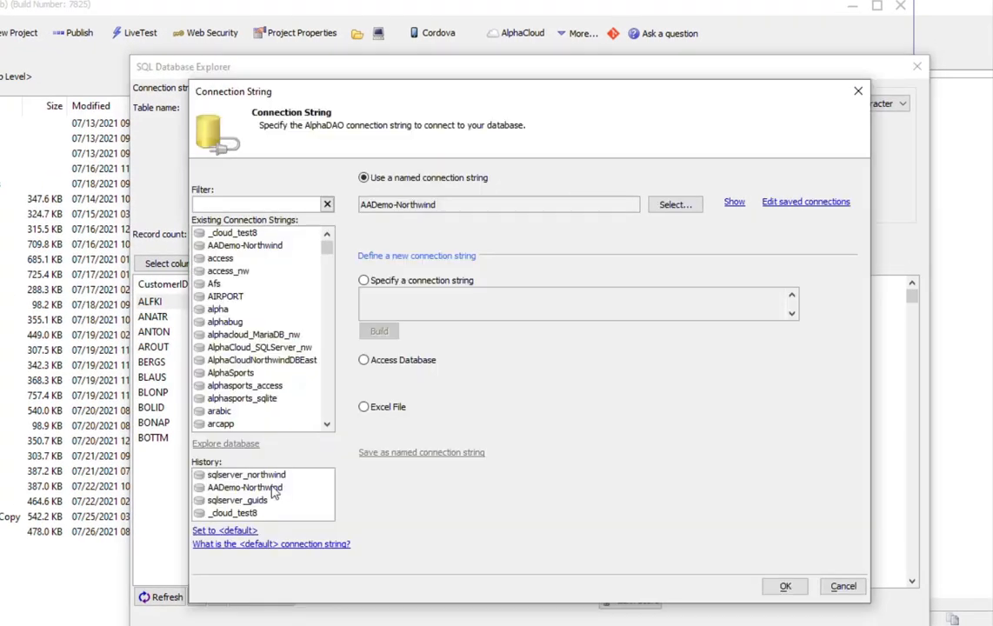
click(790, 587)
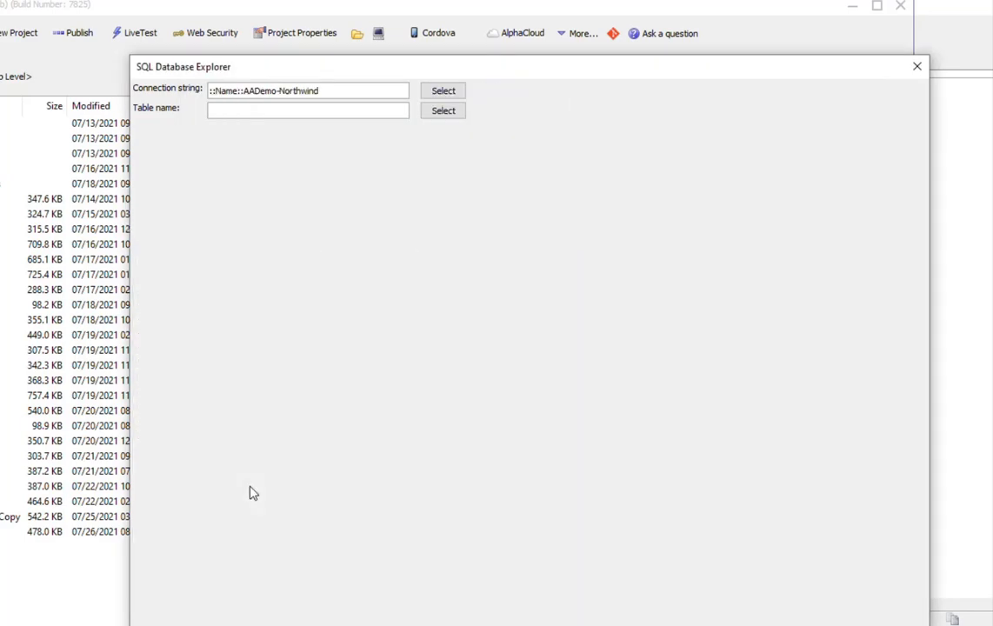
Load Employees with page size 5, page forward and back, and view employee 3
click(441, 110)
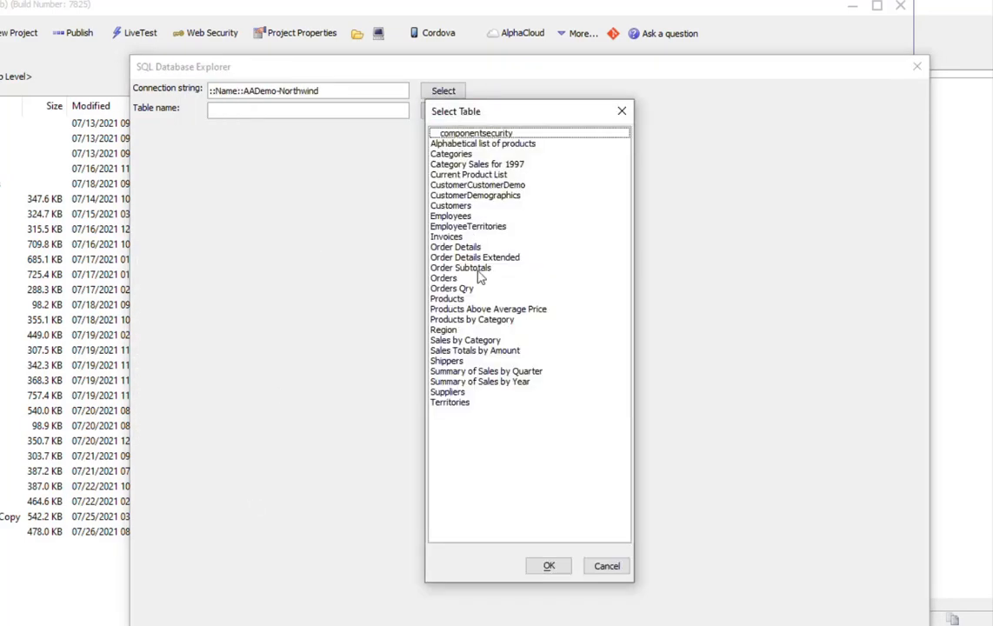
mouse_move(454, 214)
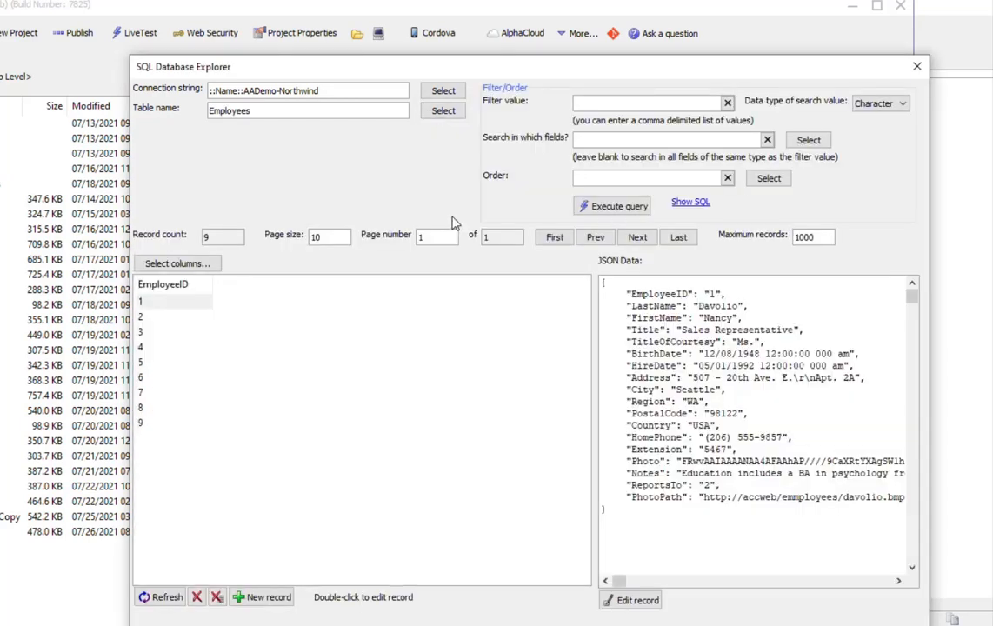
mouse_move(146, 324)
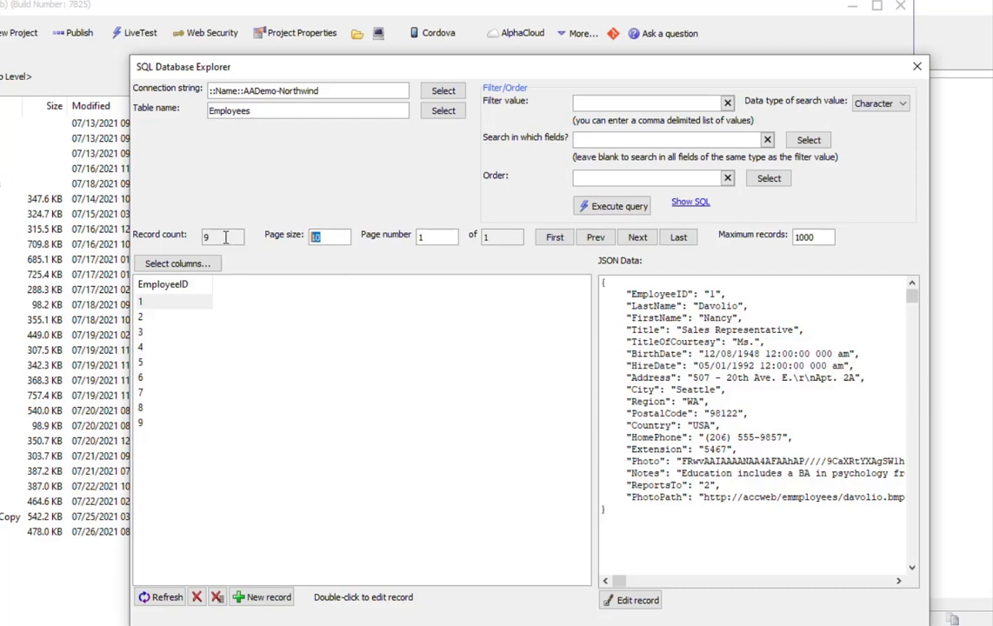
text(5)
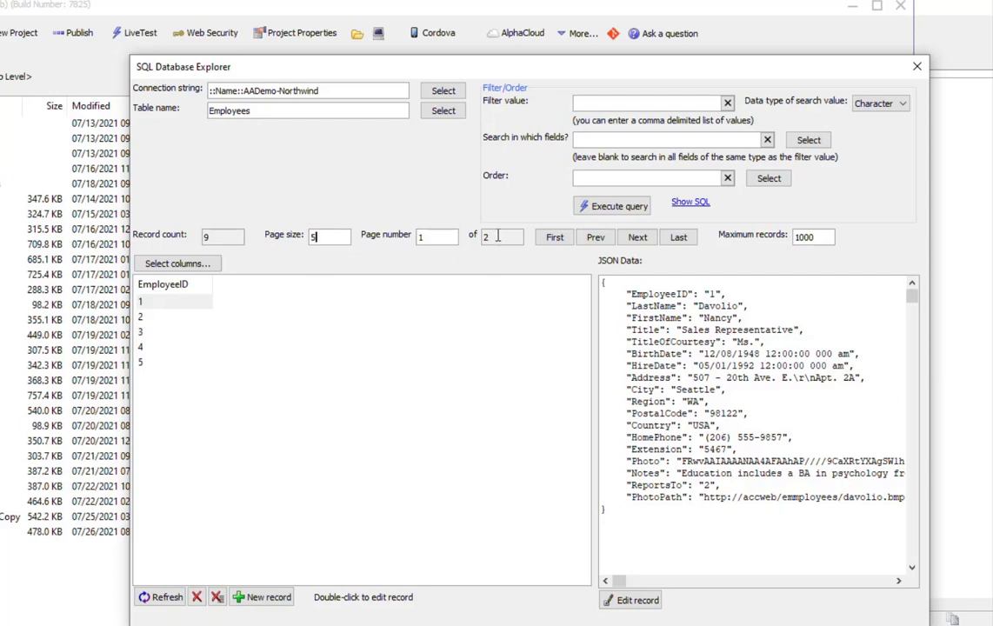
click(638, 237)
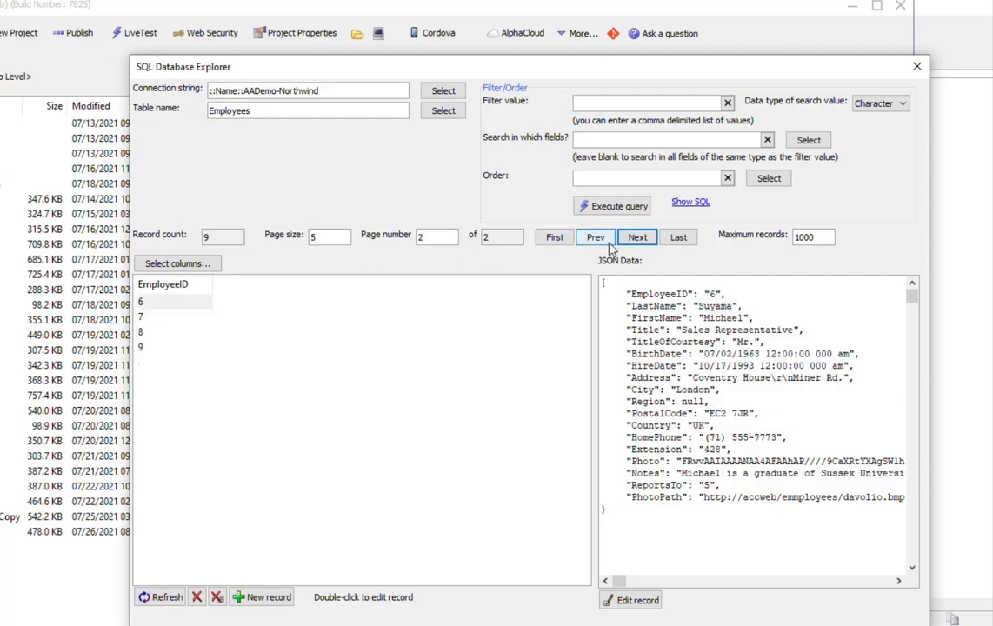
click(595, 236)
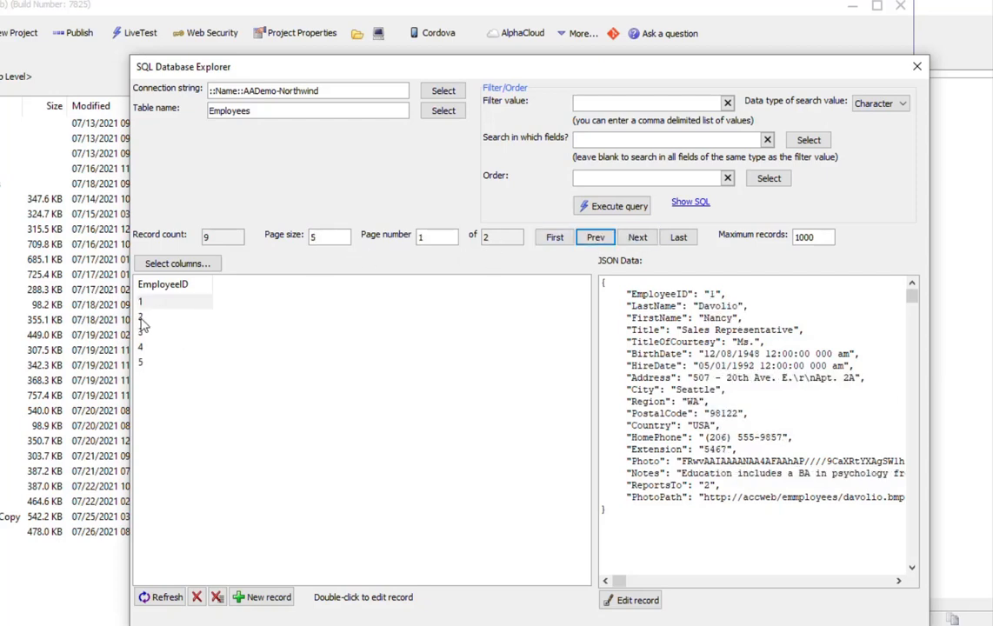
click(148, 335)
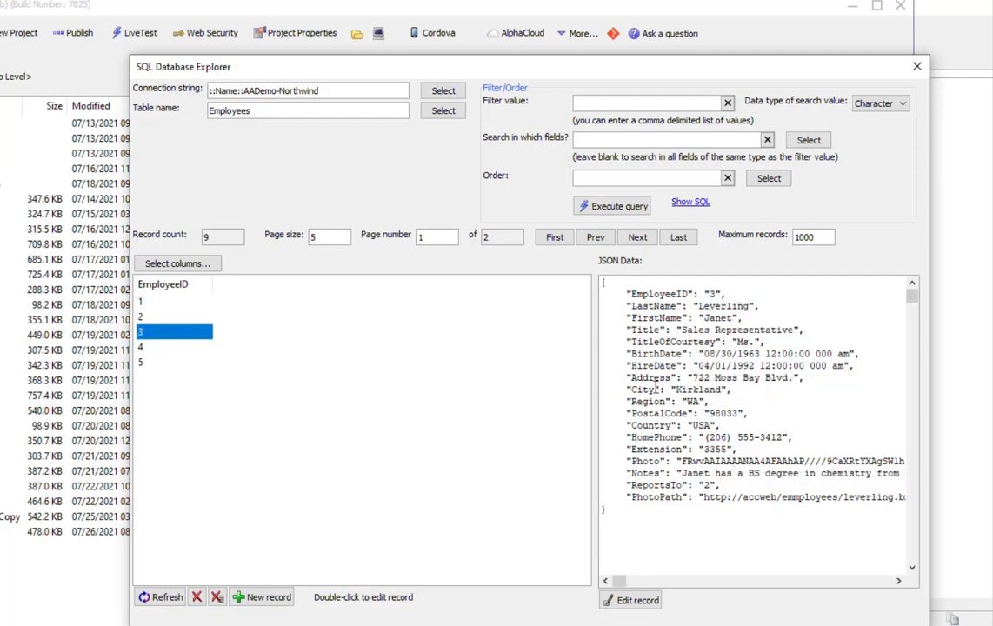
mouse_move(674, 510)
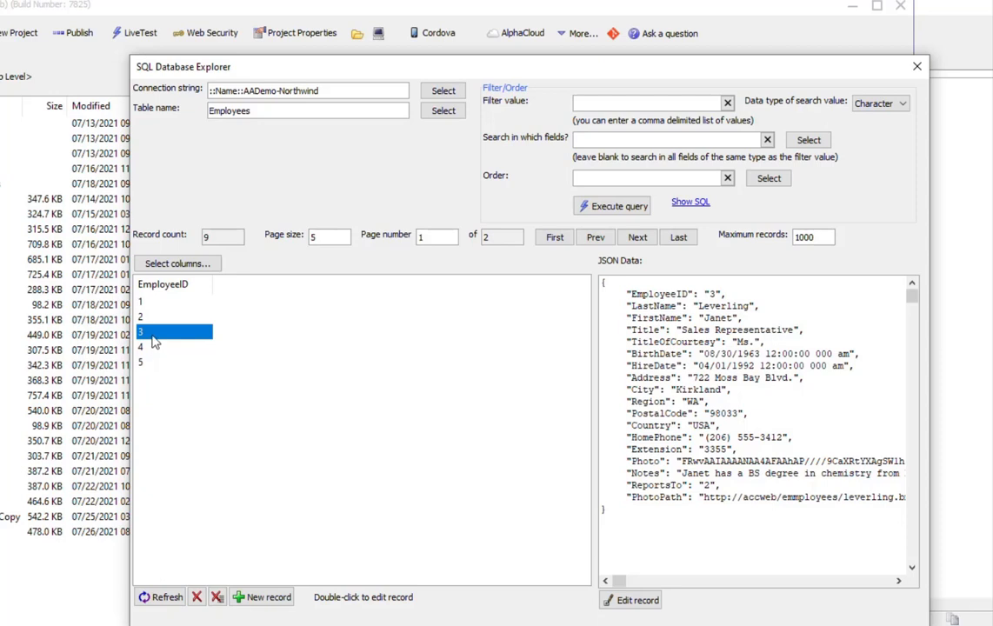
Change employee 3's first name to Mary and save the record
double_click(142, 332)
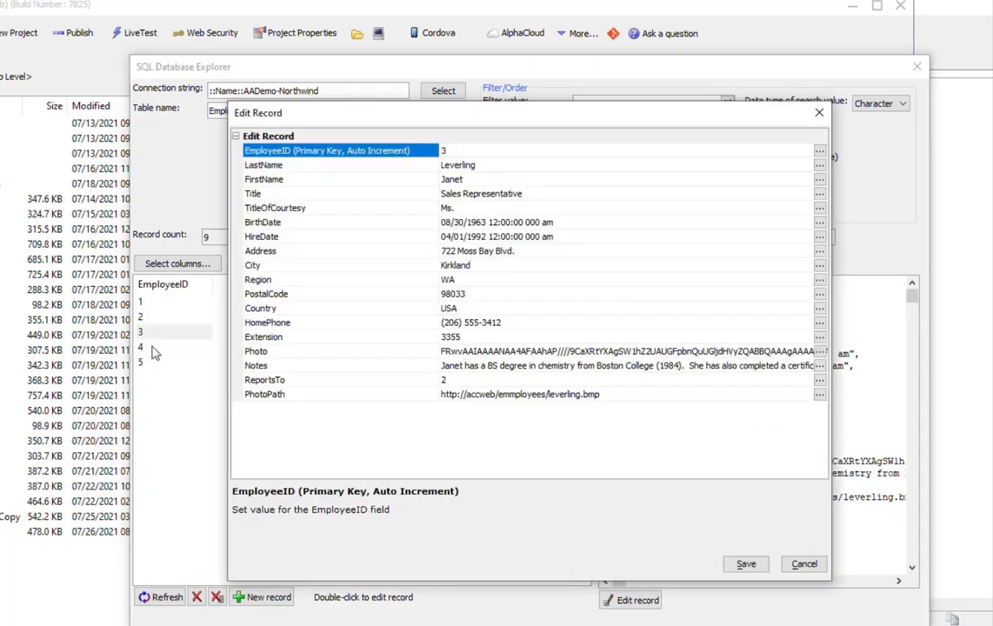
mouse_move(806, 122)
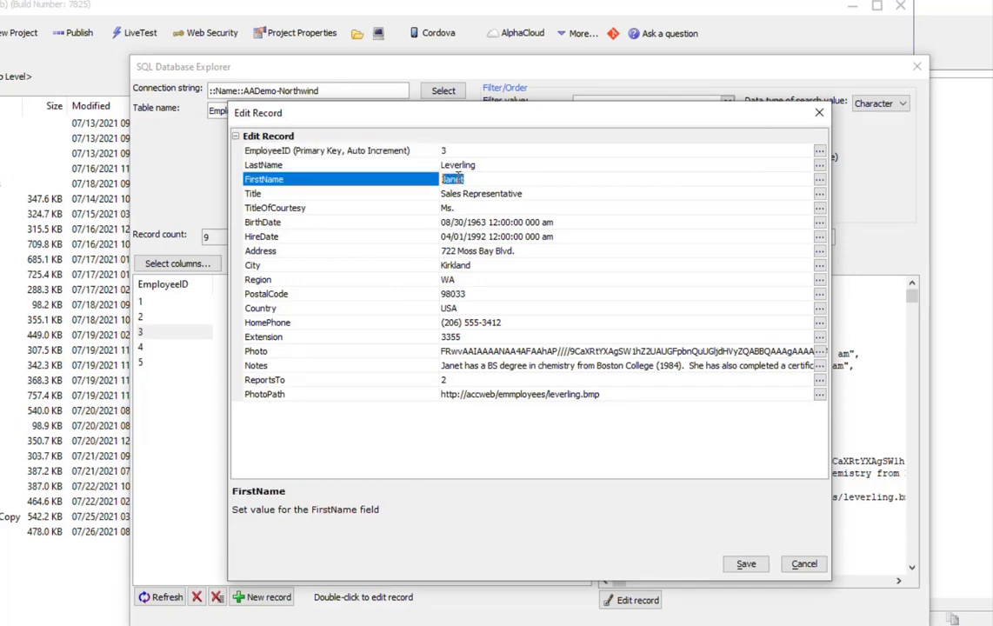
text(Ma)
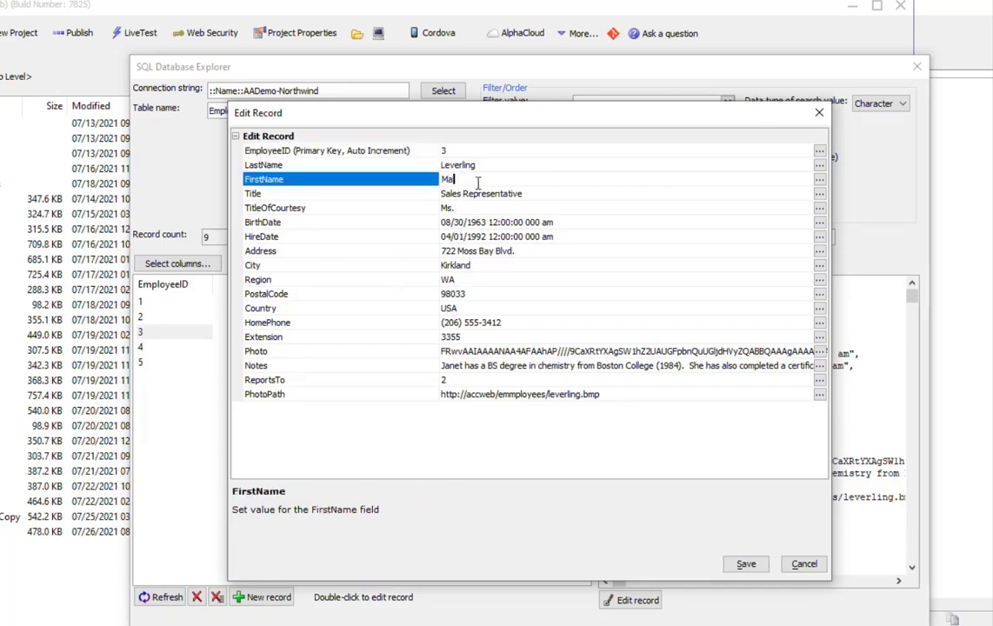
text(ry)
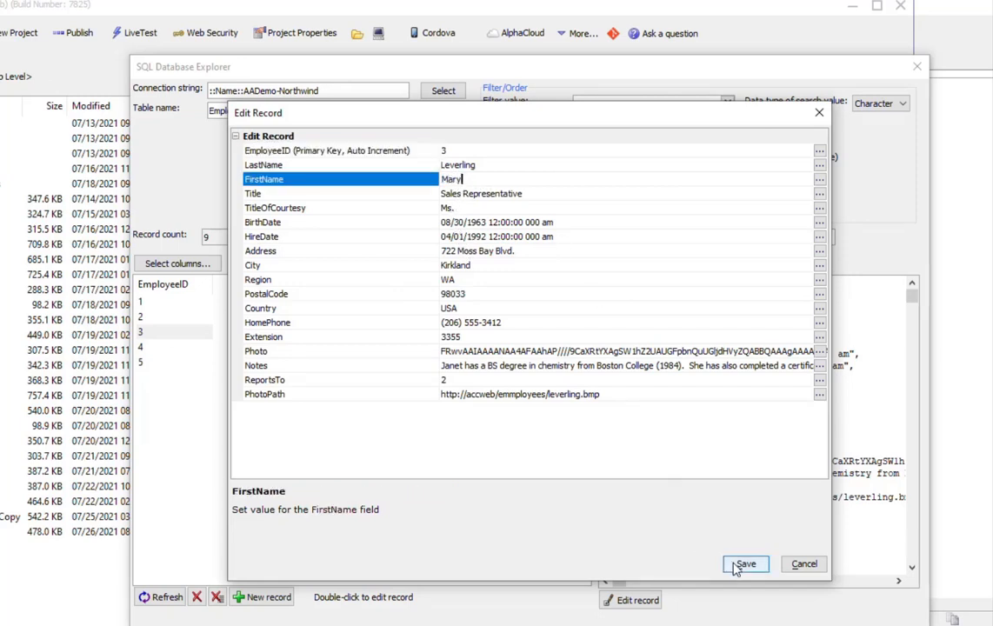
click(747, 563)
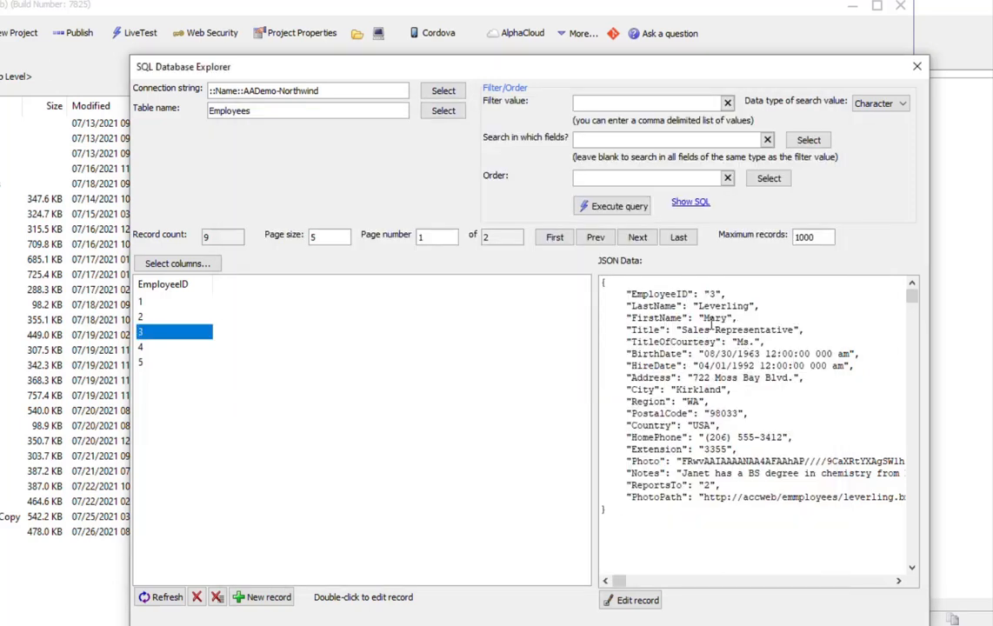
mouse_move(387, 376)
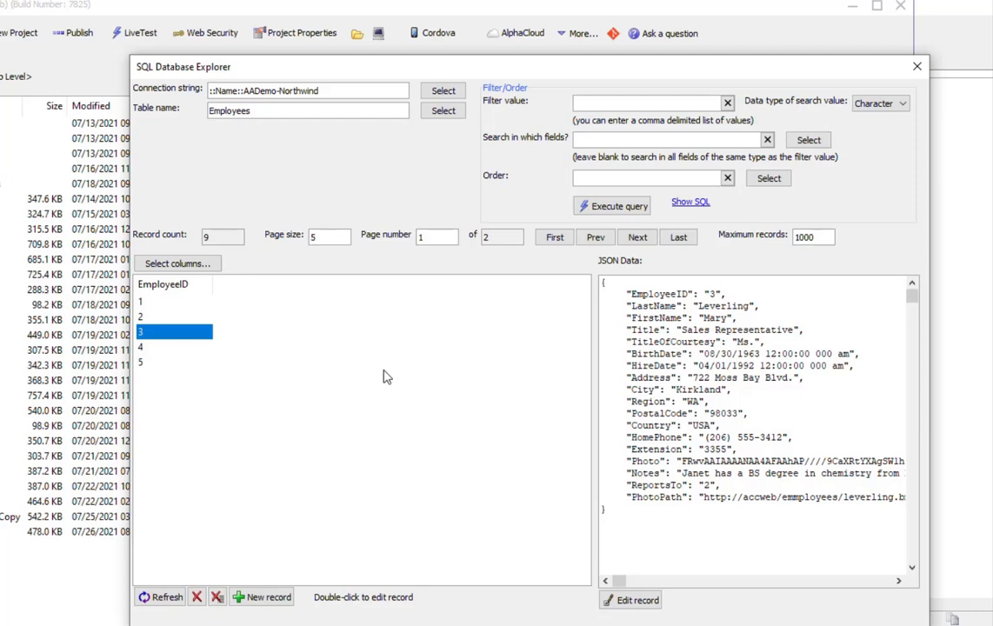
mouse_move(146, 302)
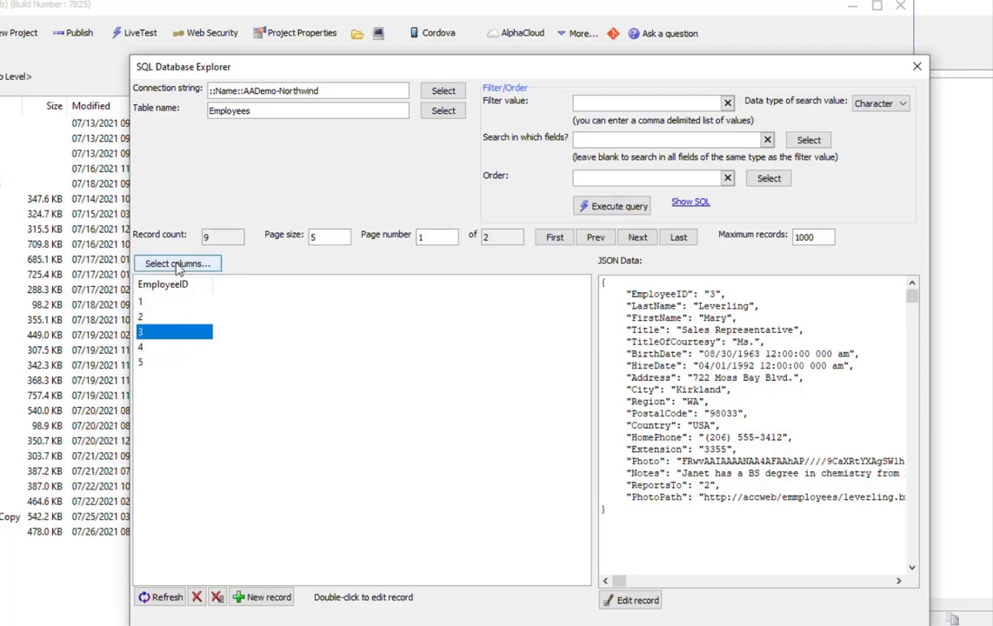
Add the LastName and FirstName columns, then reselect the Employees table
click(177, 263)
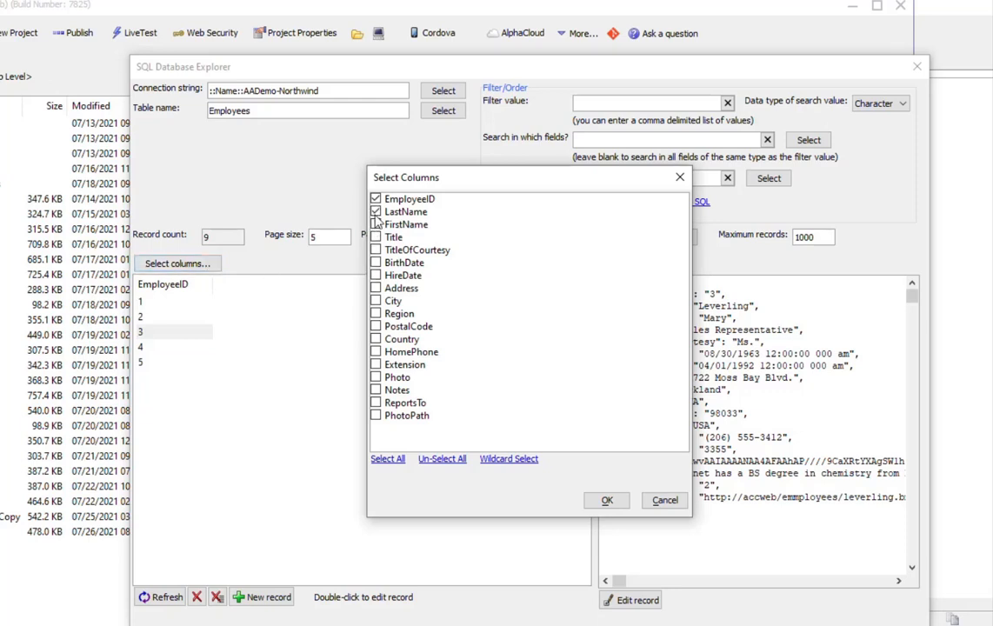
click(606, 500)
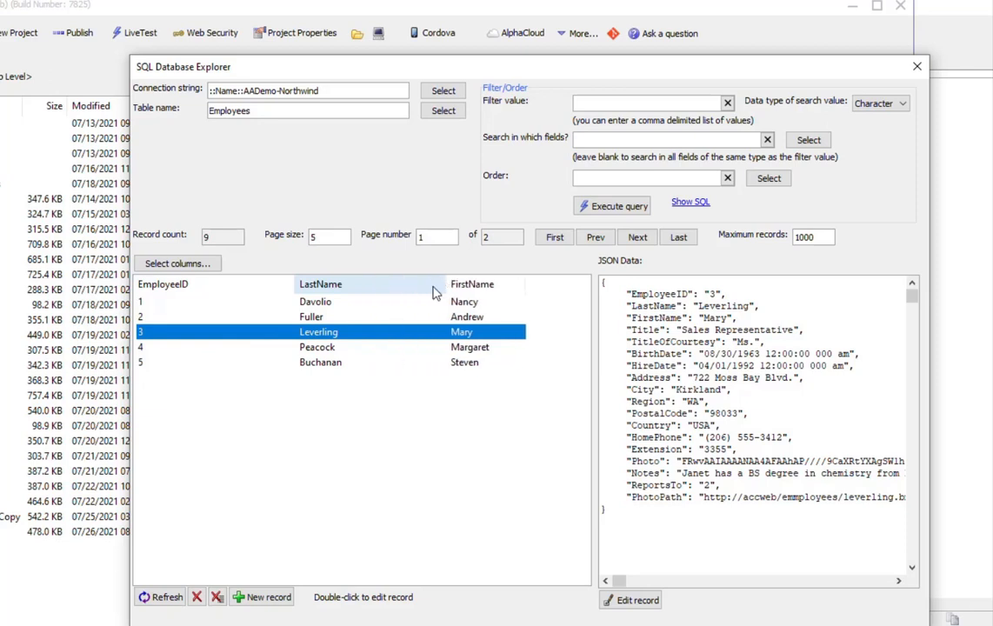
click(442, 111)
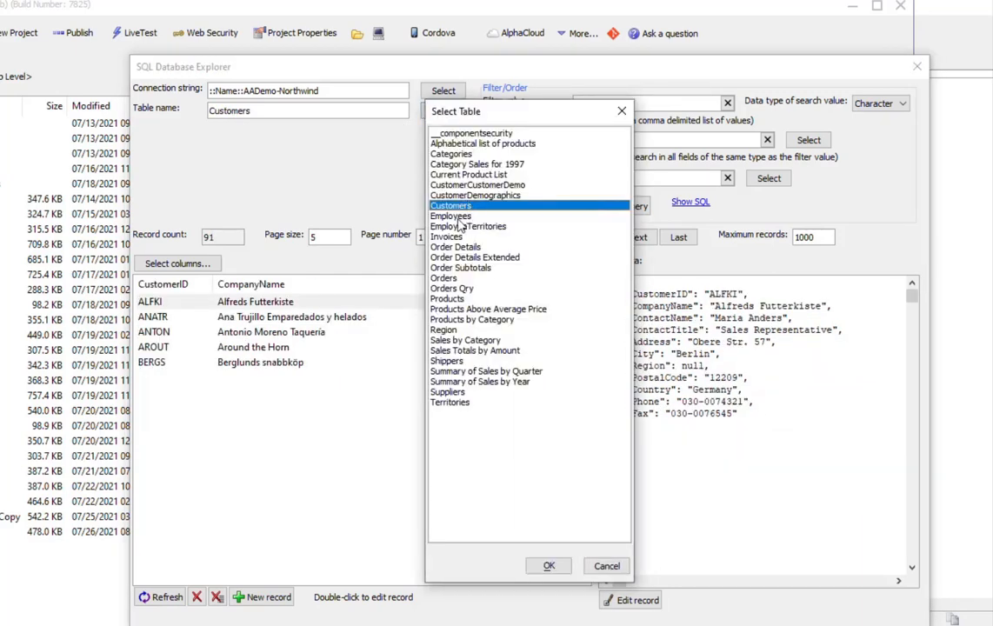
double_click(450, 215)
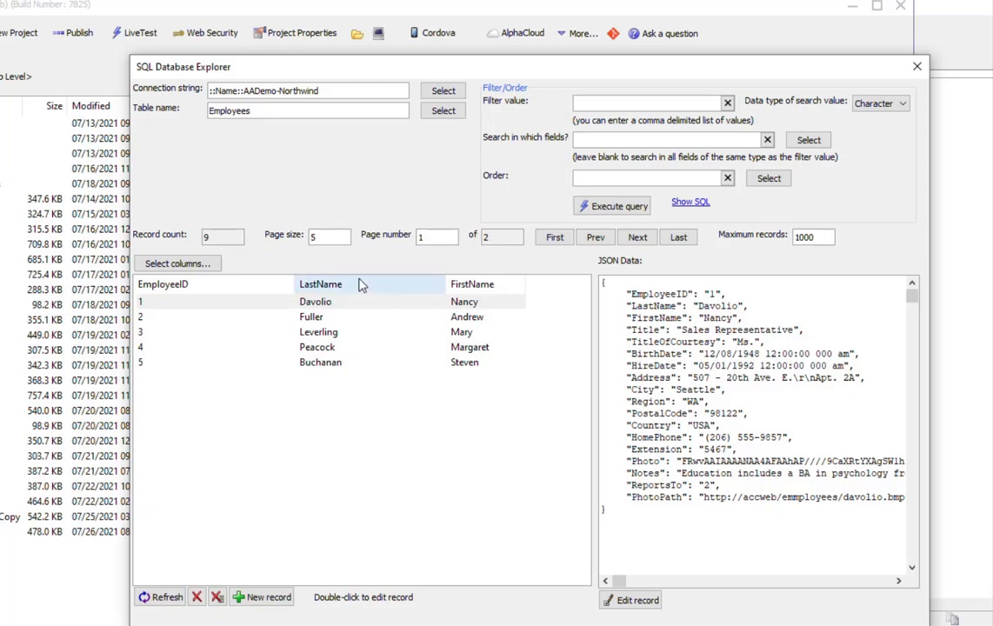
Filter Customers by London, Paris and Madrid, ten per page, and review the SQL
click(443, 111)
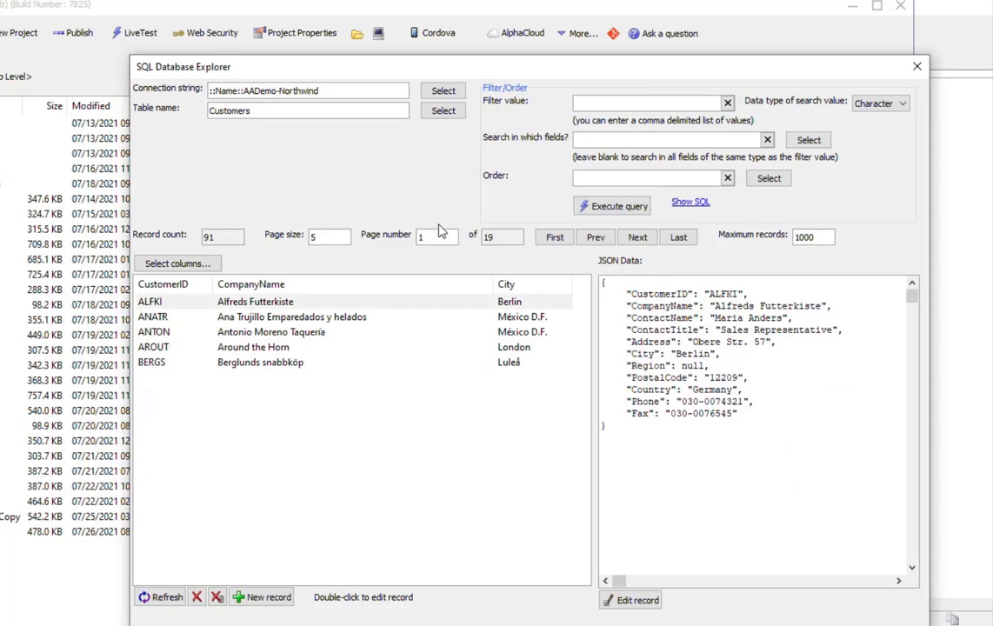
mouse_move(325, 253)
text(10)
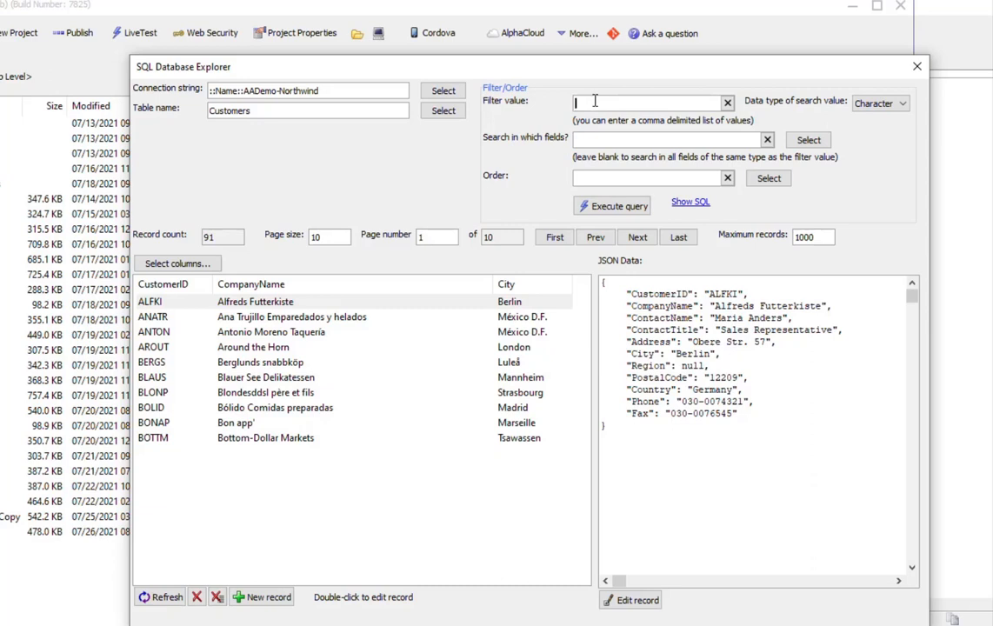
text(London,Paris,M)
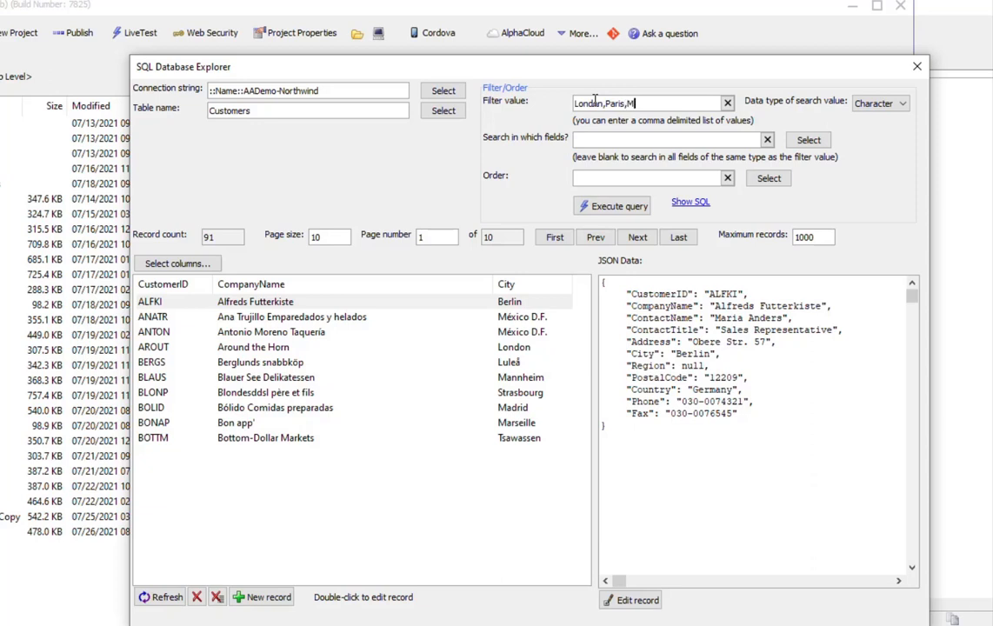
text(adrid)
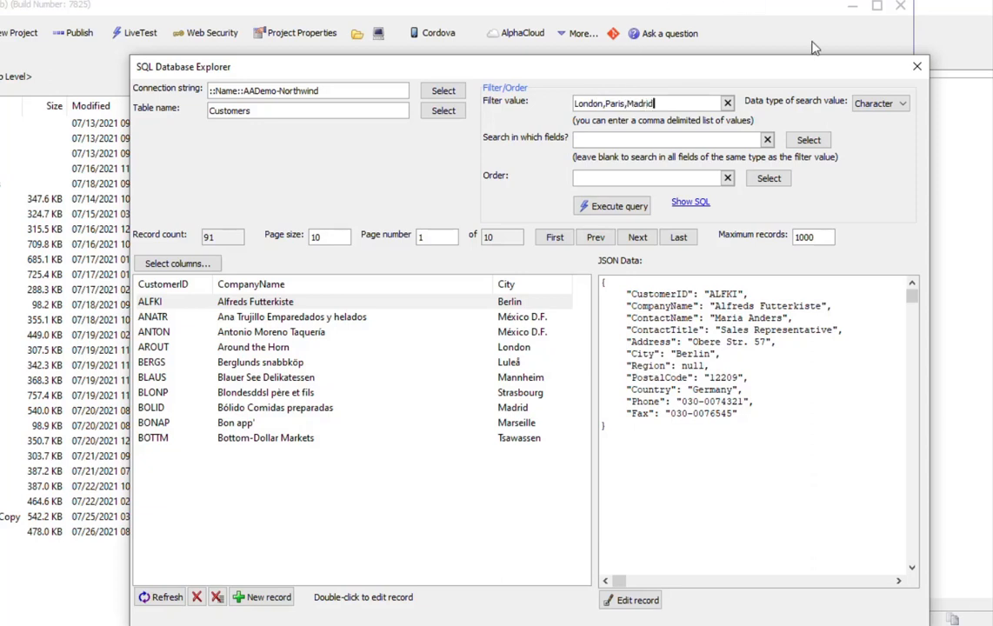
triple_click(609, 102)
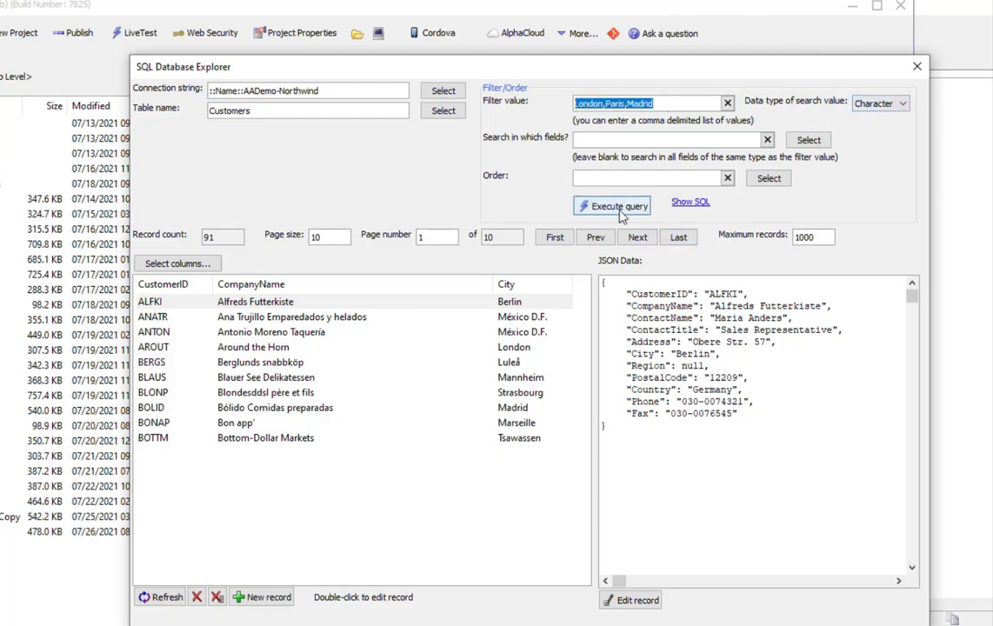
click(611, 206)
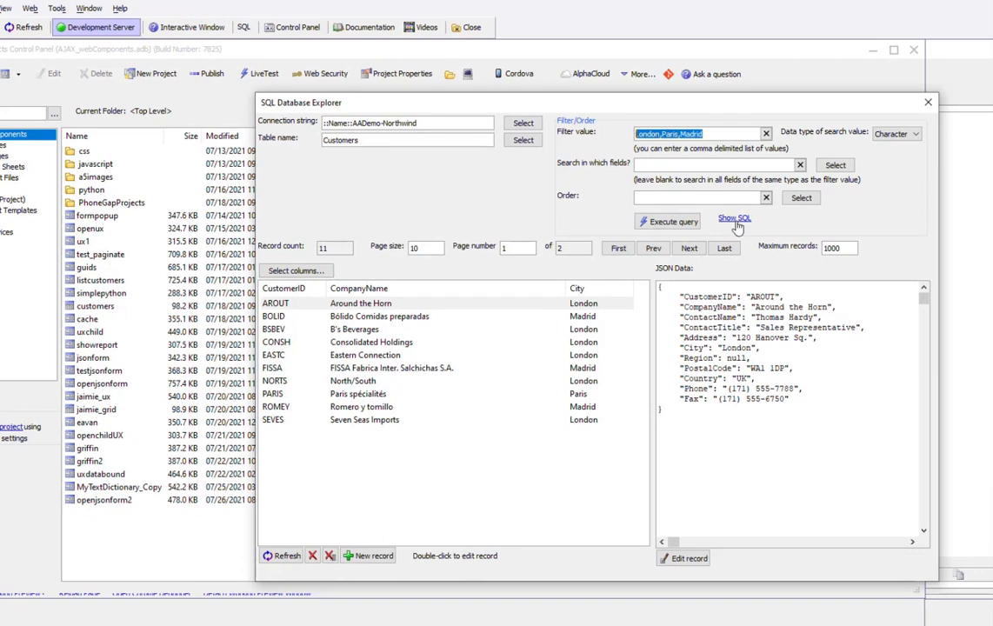
click(733, 217)
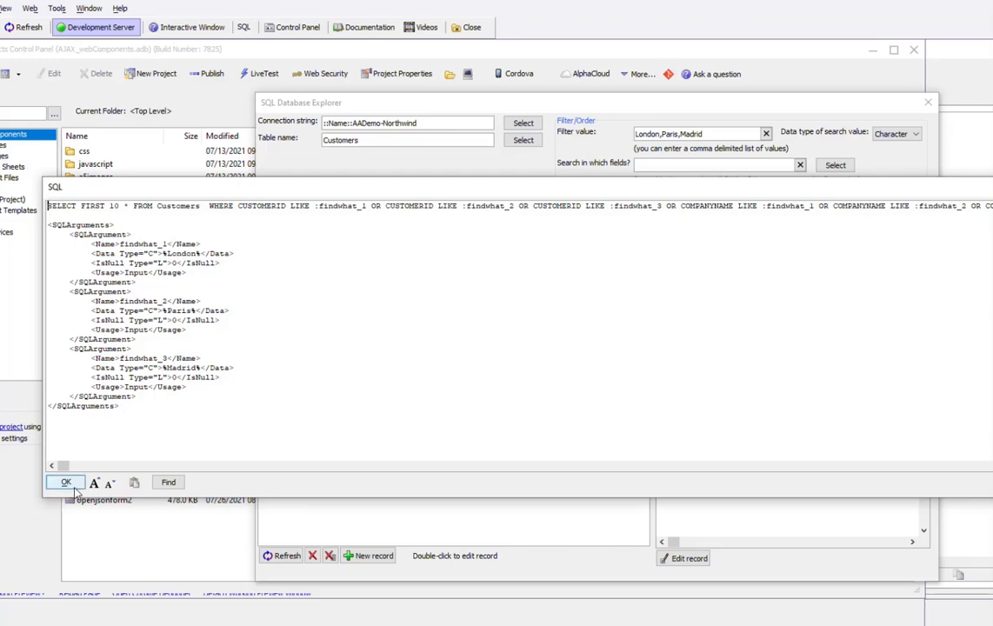
click(63, 482)
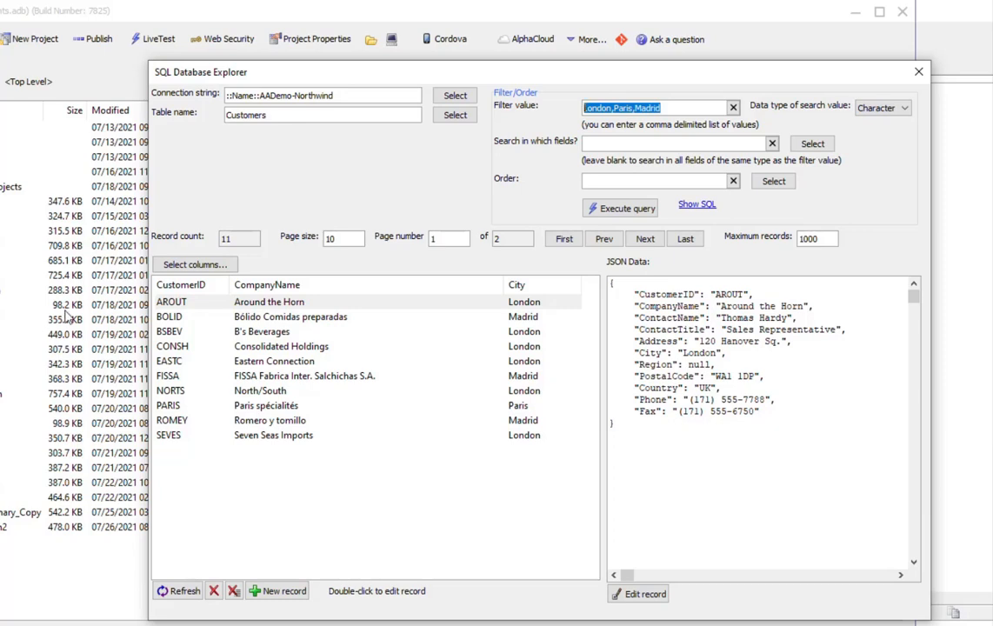
mouse_move(242, 316)
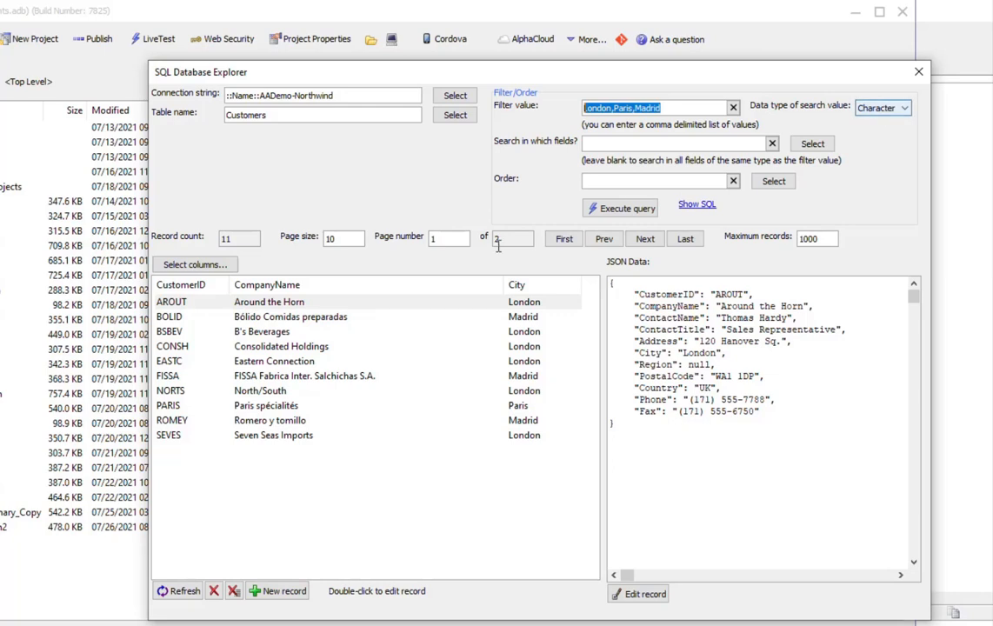
mouse_move(578, 167)
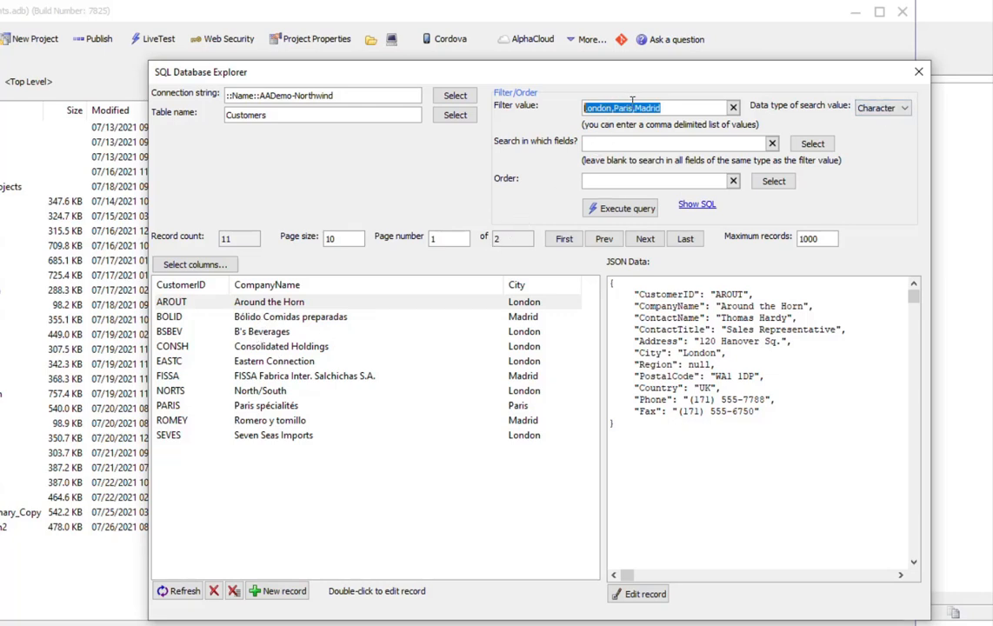
mouse_move(650, 127)
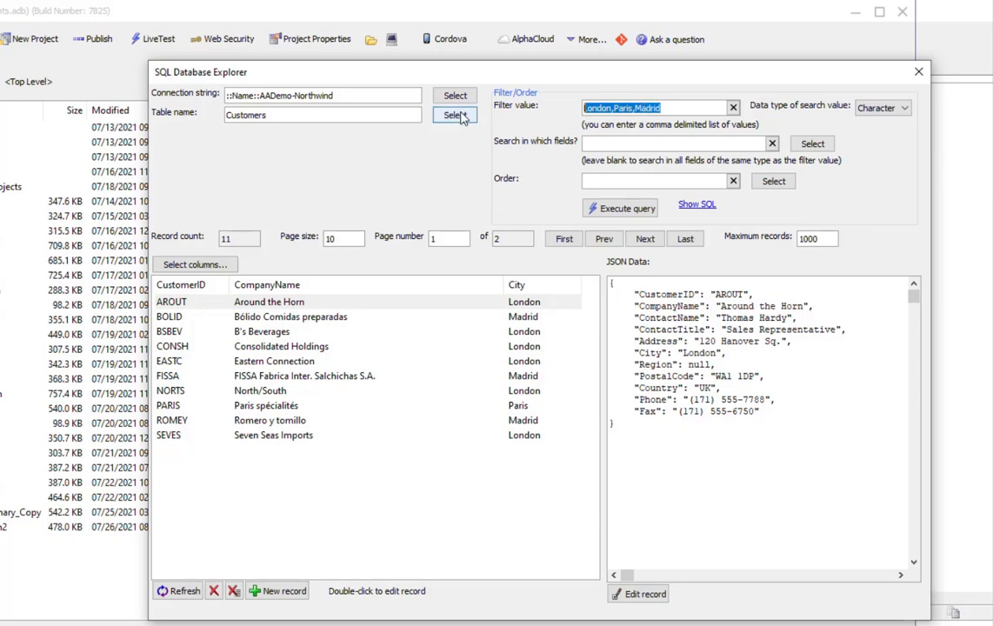
Switch to the Orders table and add the OrderDate column to the grid
click(454, 115)
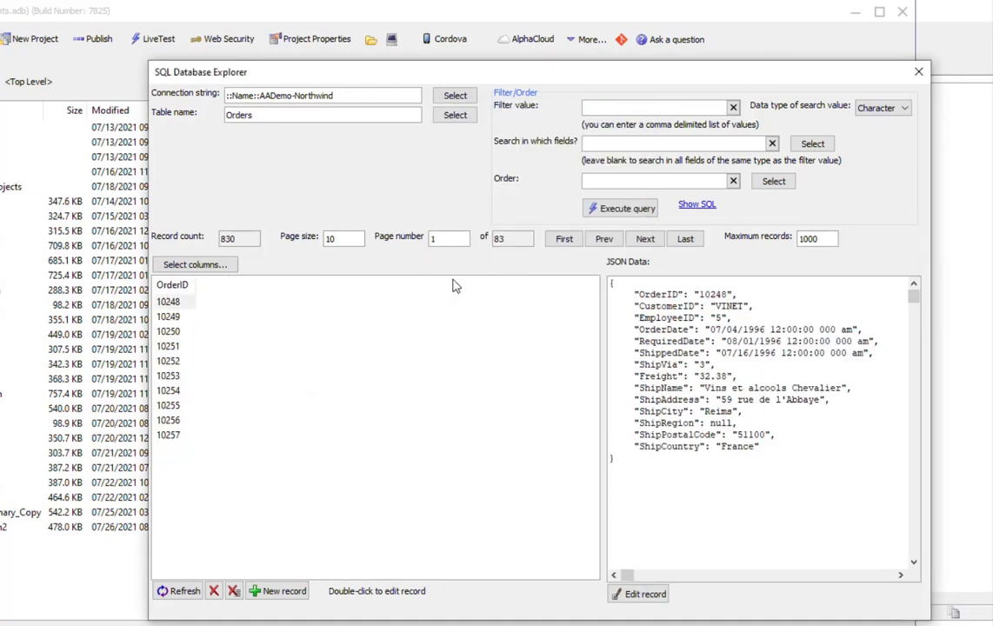
click(195, 264)
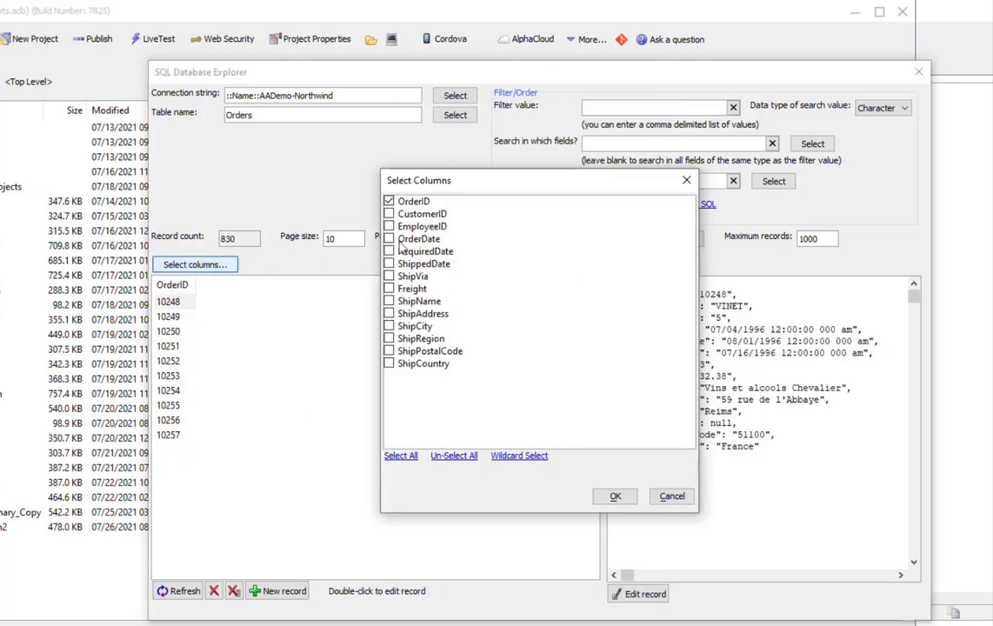
click(389, 238)
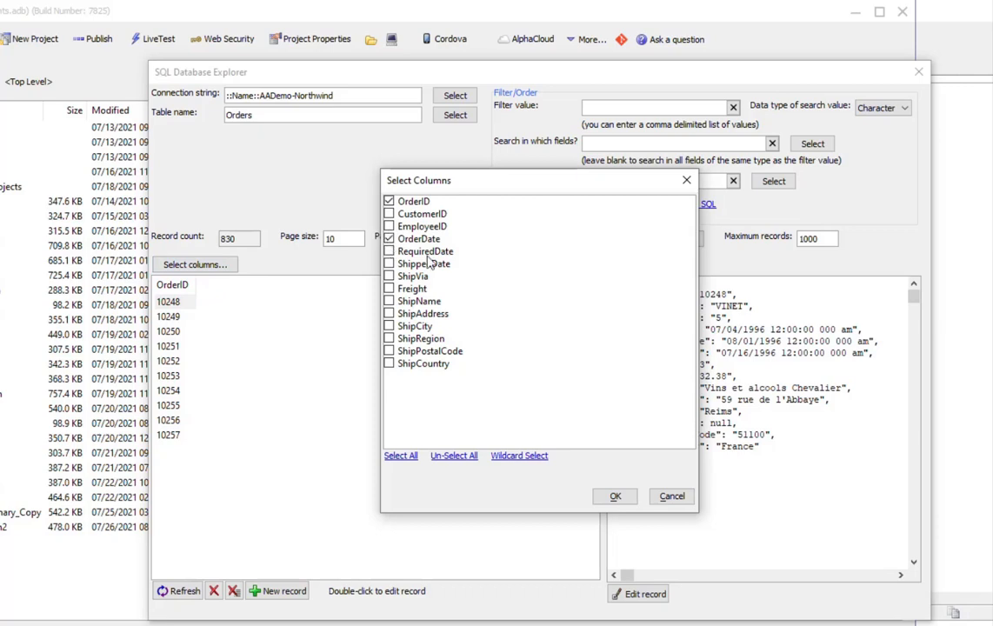
click(614, 496)
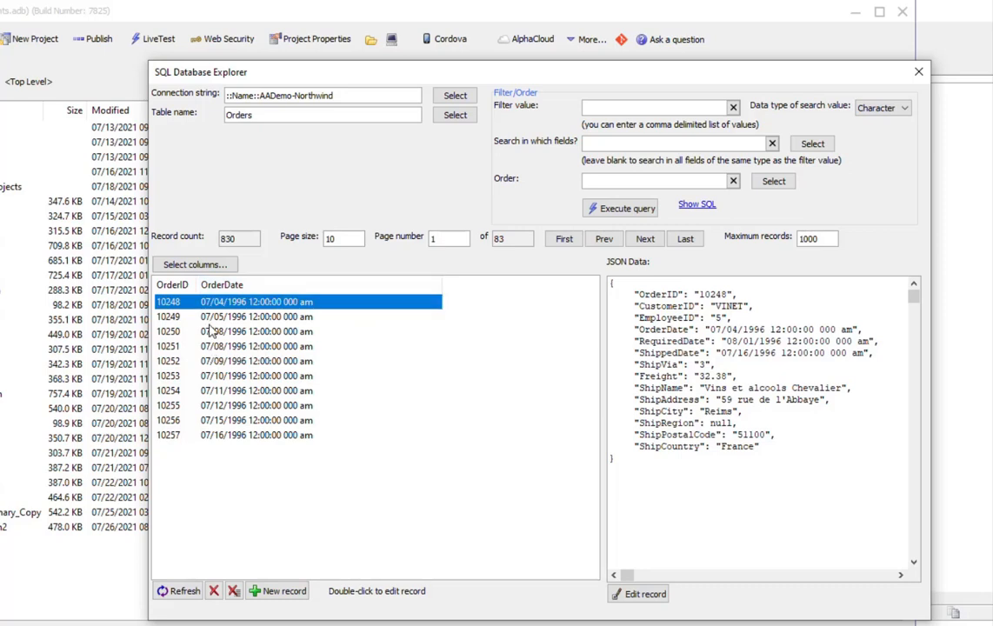
mouse_move(227, 327)
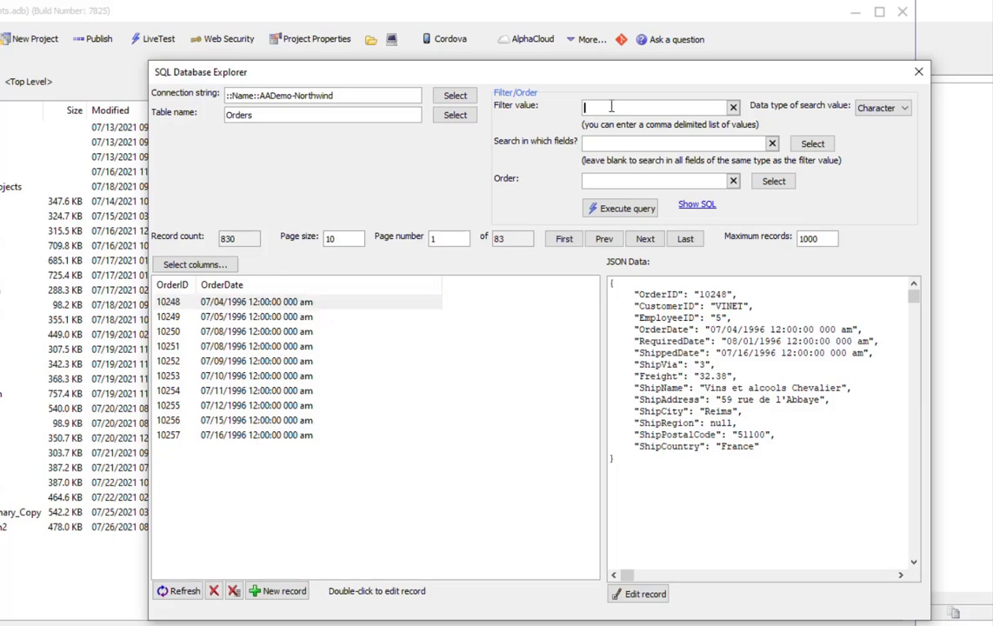
Filter Orders by 07/05/1996 with Datetime search value type and run the query
text(0)
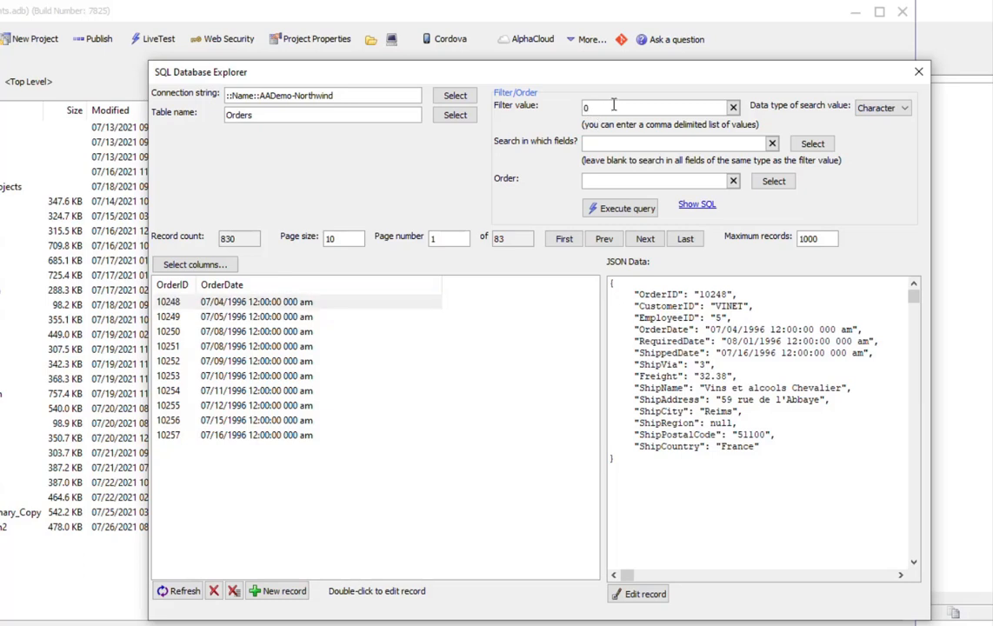
text(705)
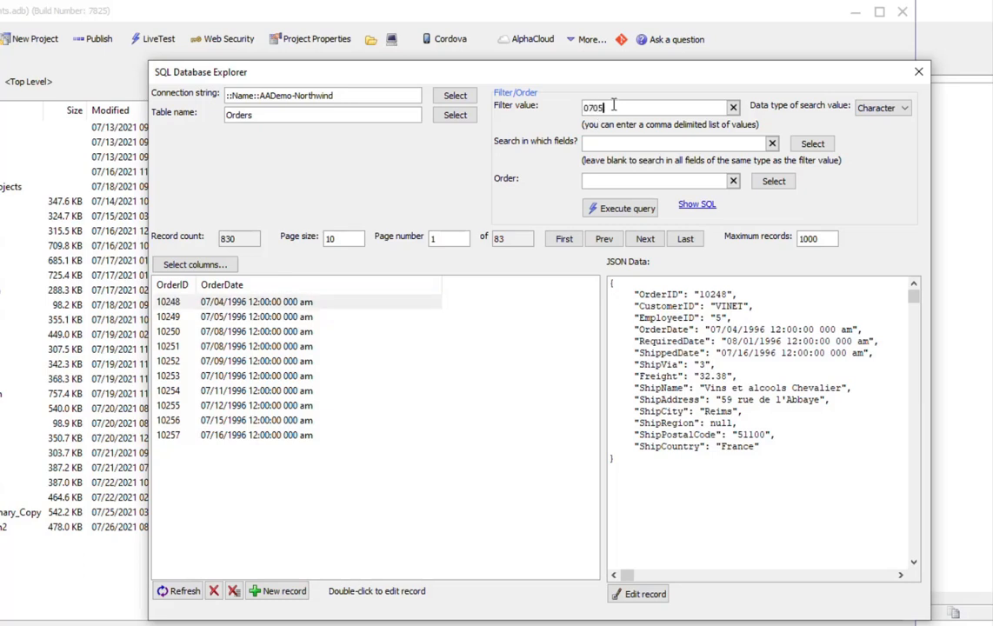
text(/1996)
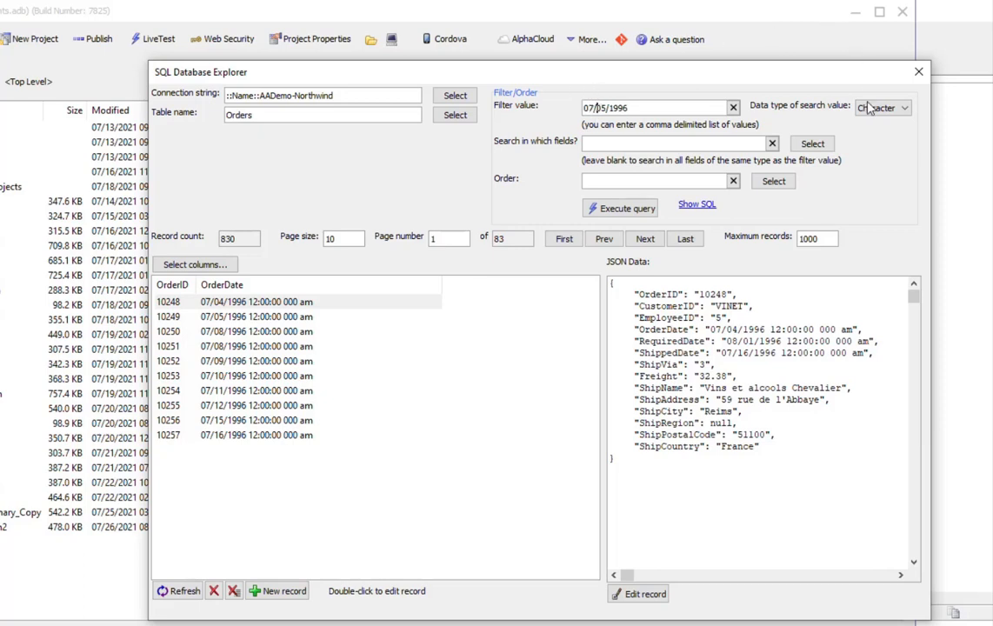
click(903, 107)
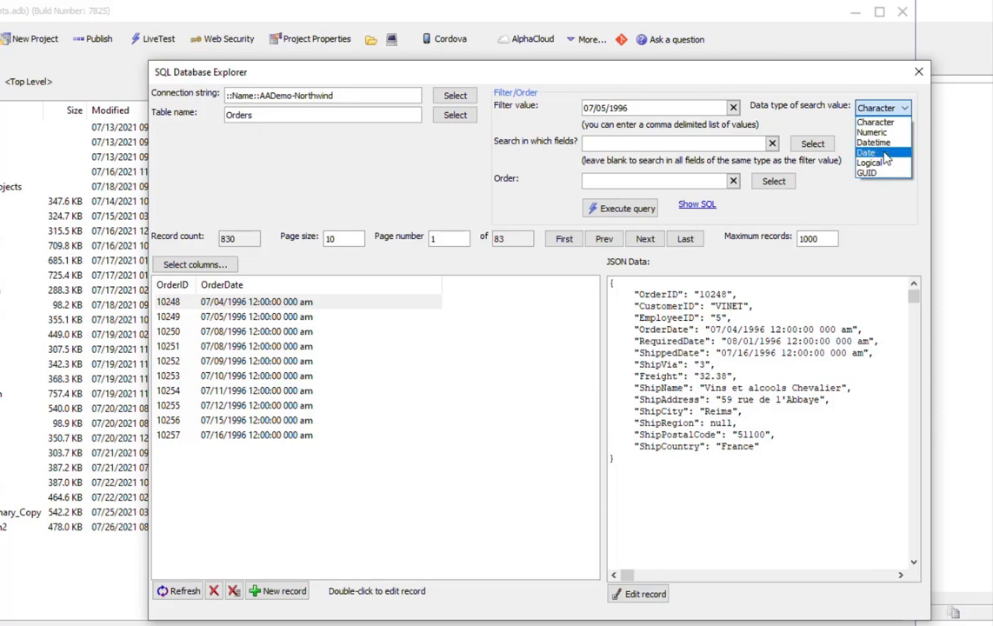
click(873, 151)
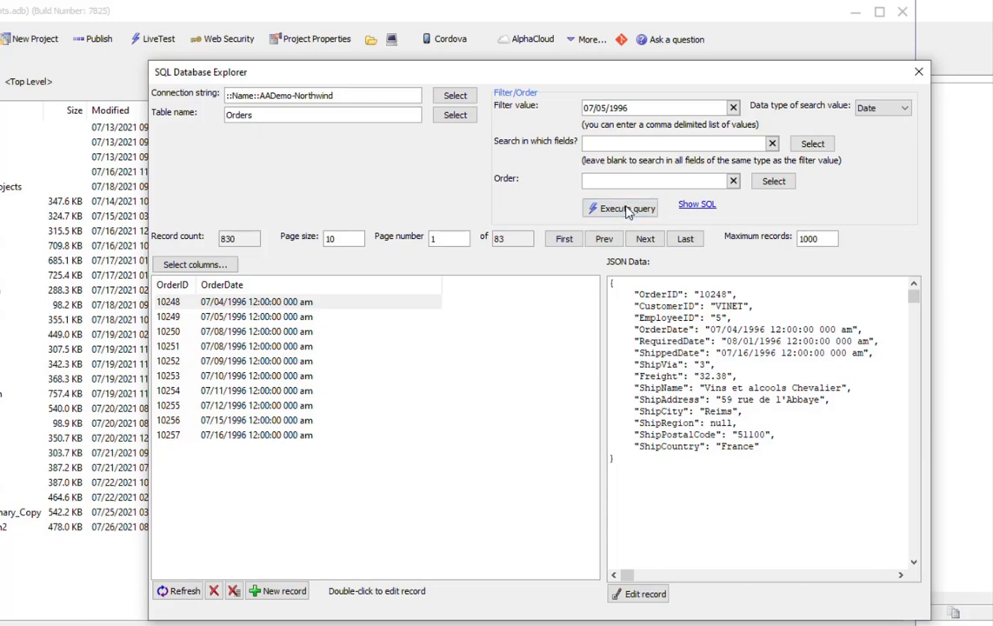
mouse_move(627, 212)
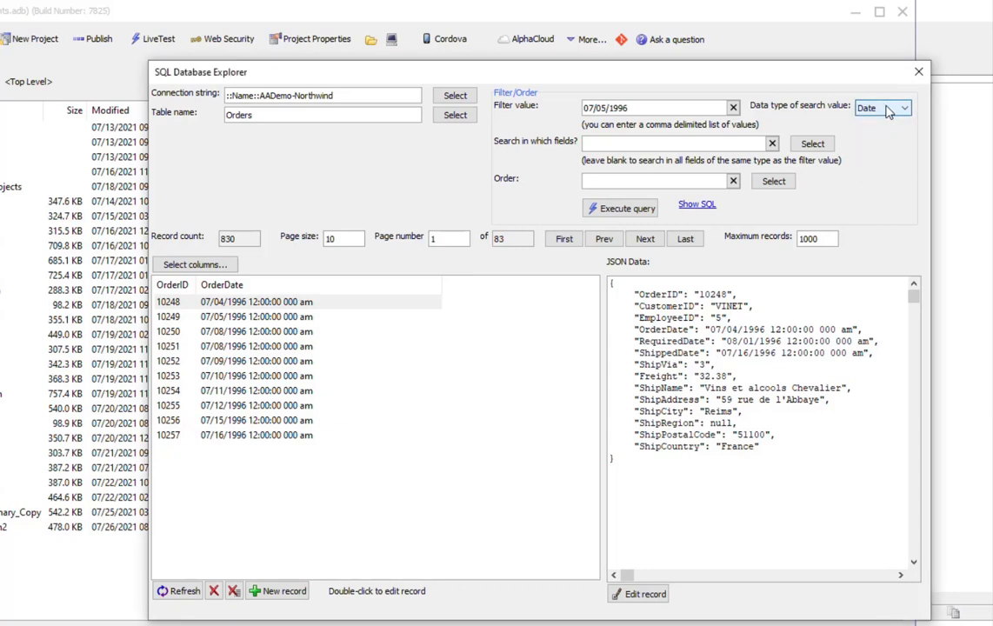
click(905, 107)
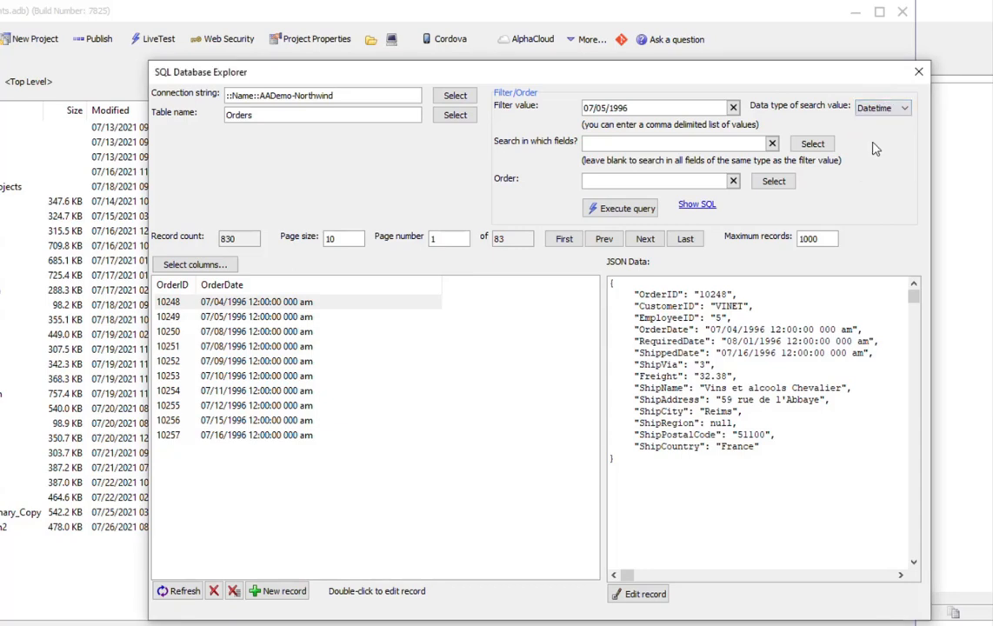
mouse_move(646, 248)
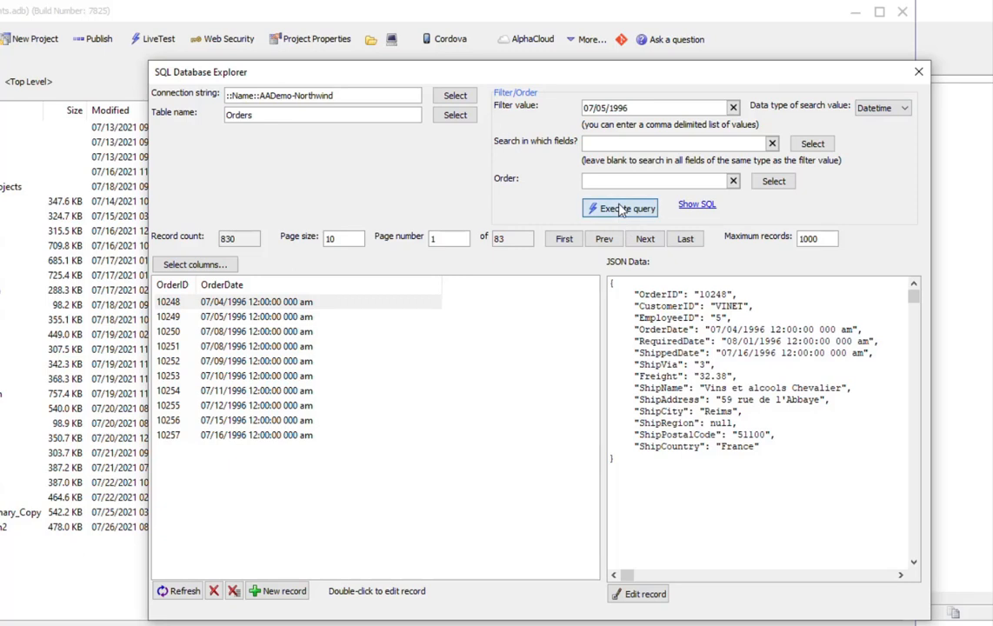
click(619, 207)
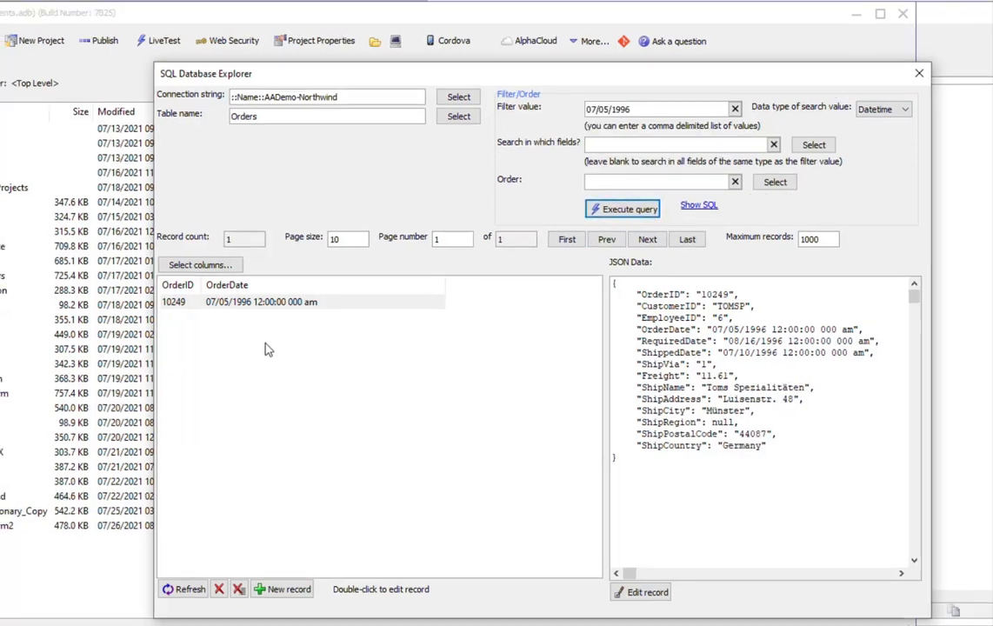
Review the SQL, restrict the search field to OrderDate, and review the updated SQL
click(698, 205)
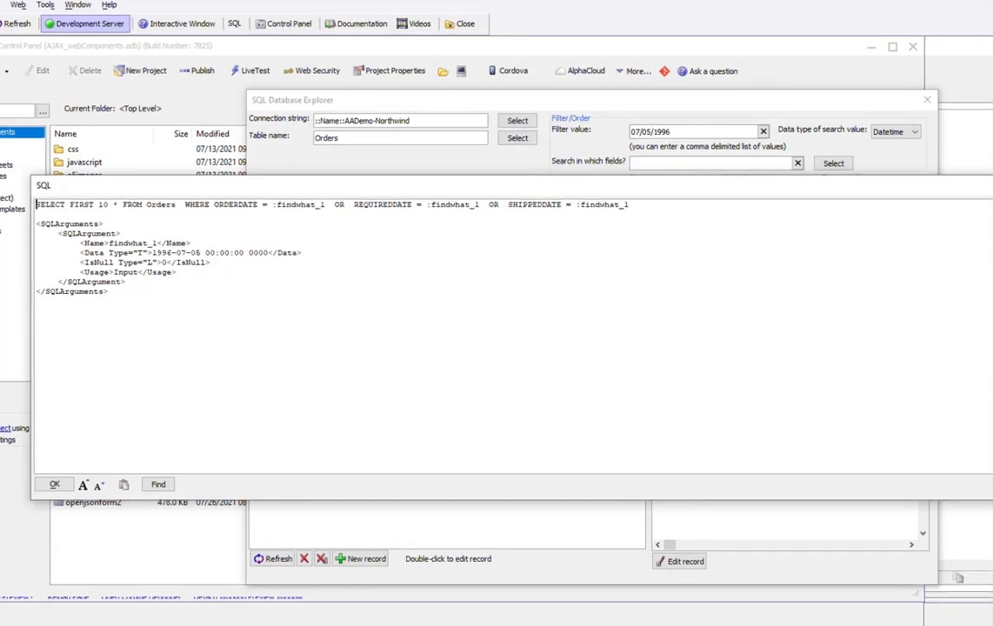
click(52, 484)
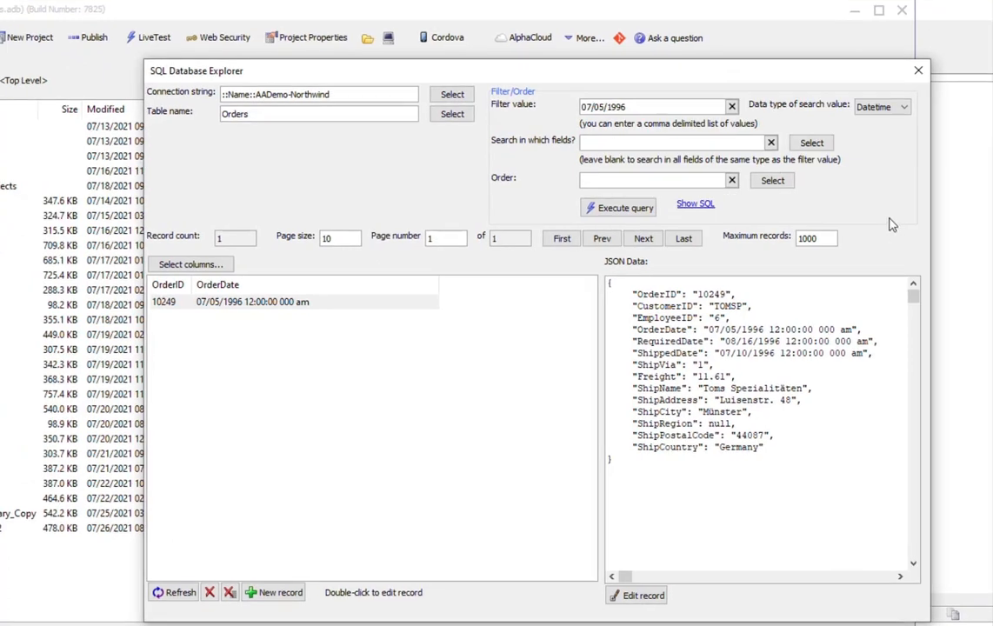
mouse_move(811, 143)
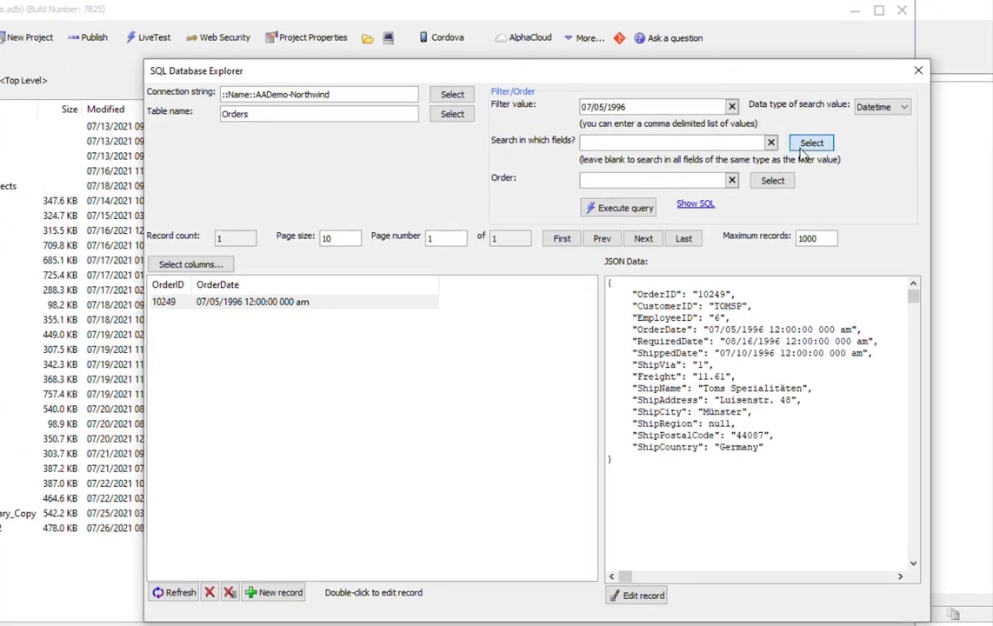
click(810, 143)
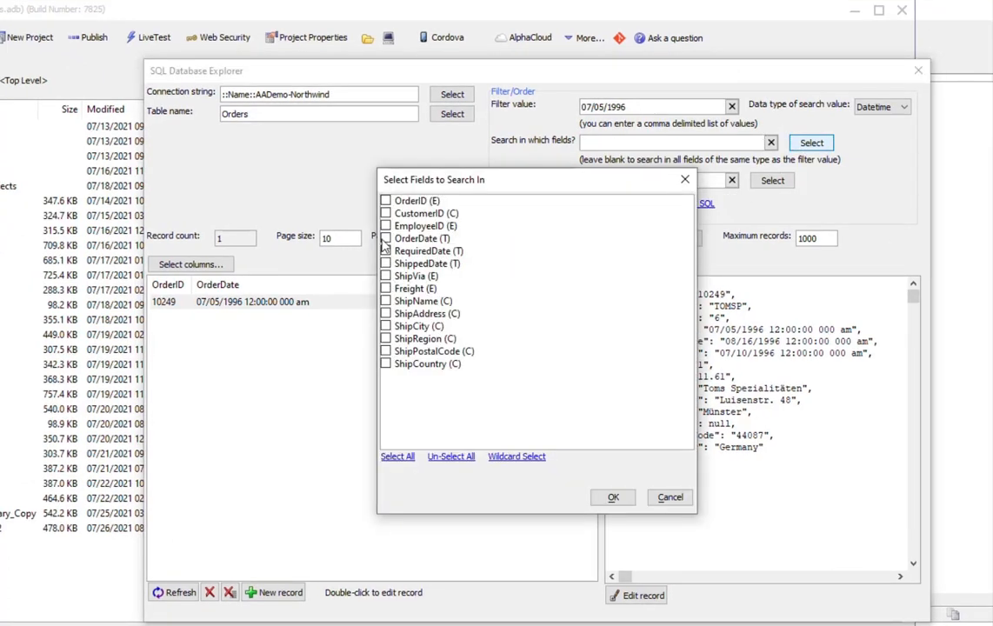
click(612, 497)
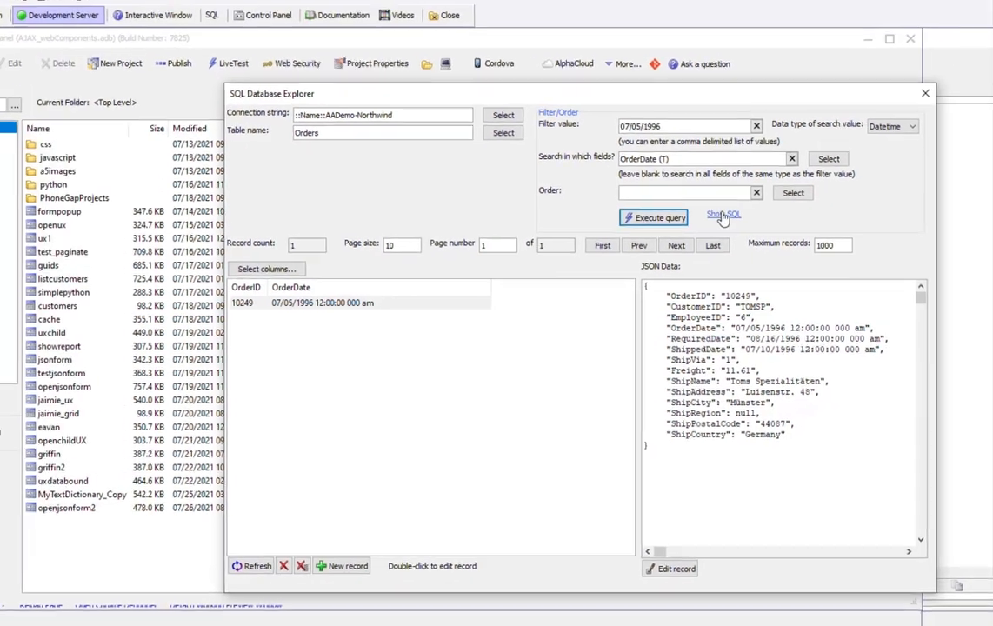
click(722, 215)
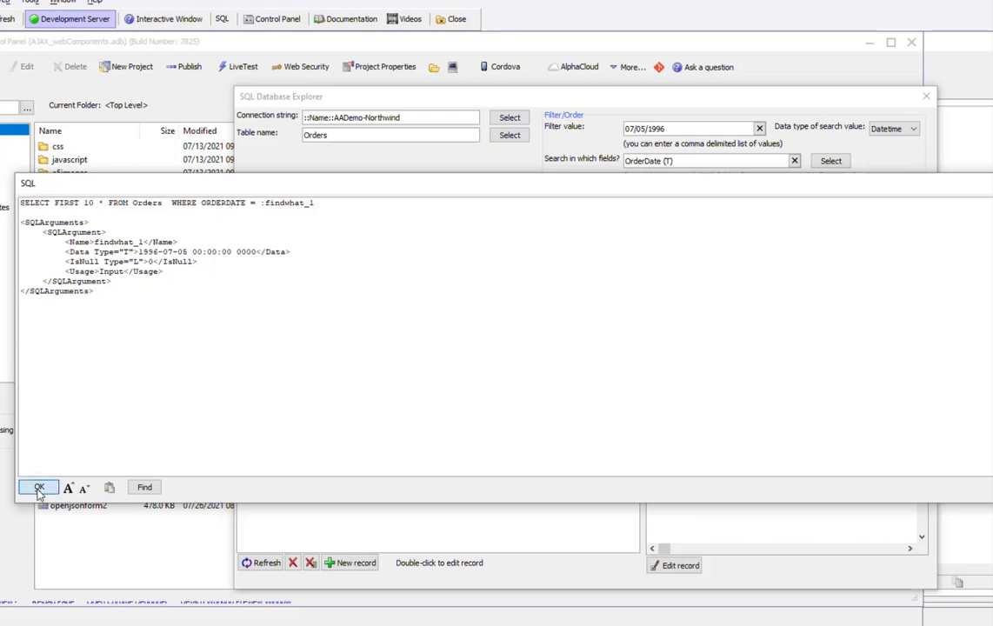
click(38, 487)
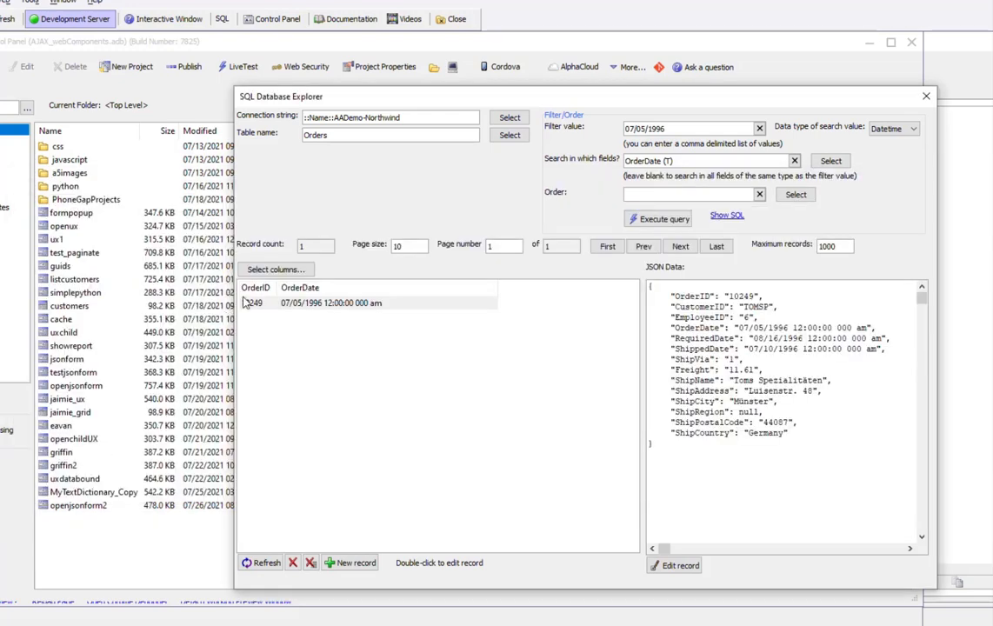
Open and cancel order 10249's edit form, then start a new Orders record
double_click(322, 302)
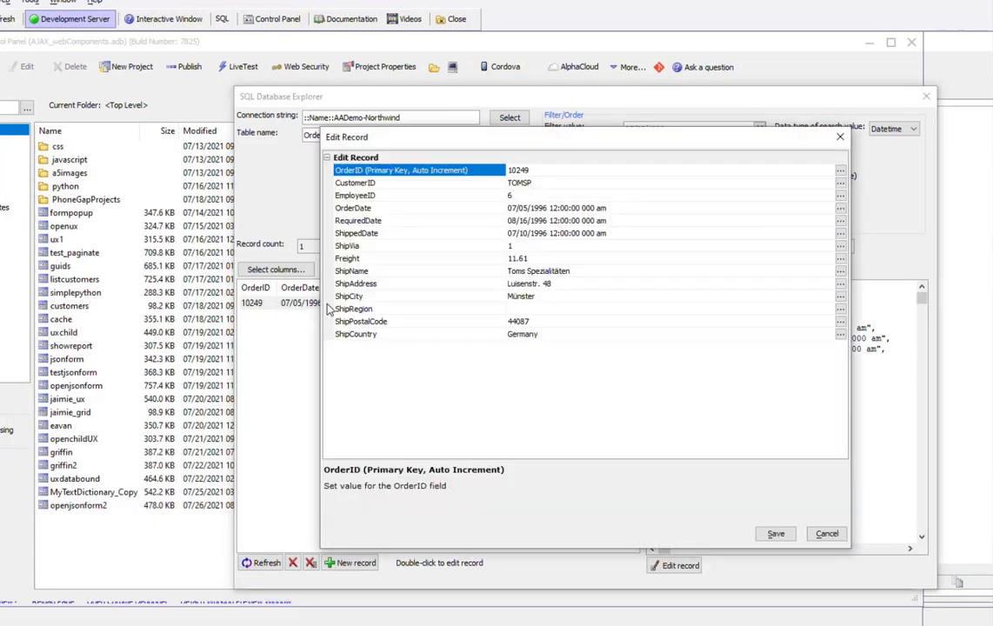
mouse_move(698, 194)
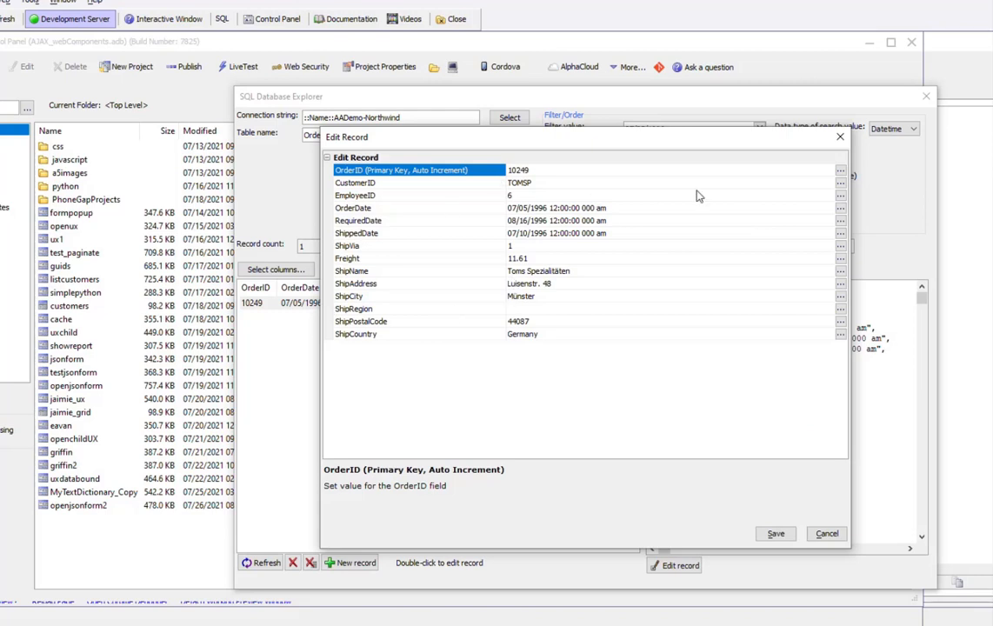
click(825, 533)
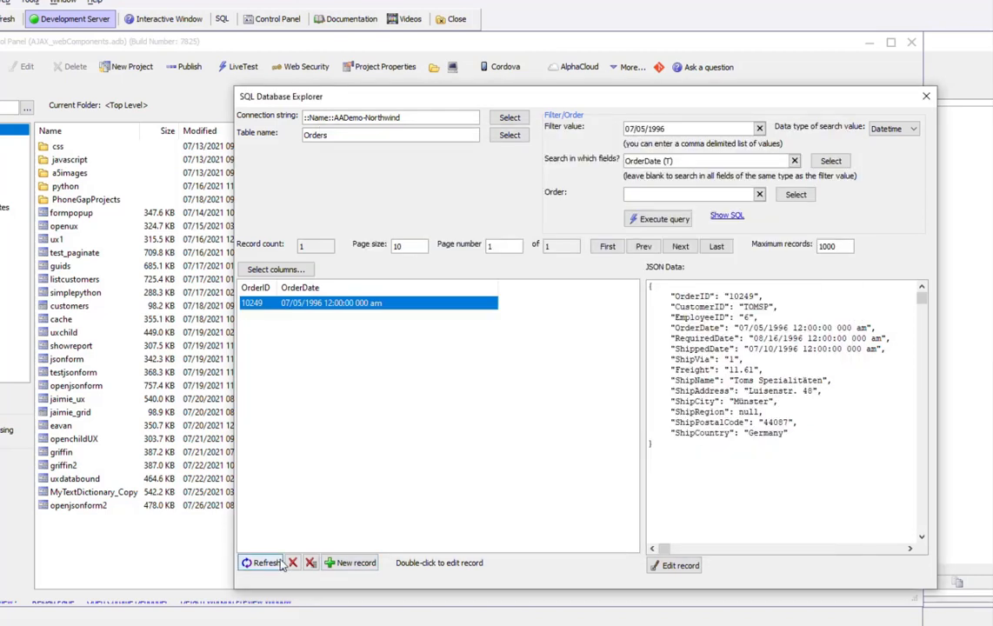
mouse_move(299, 562)
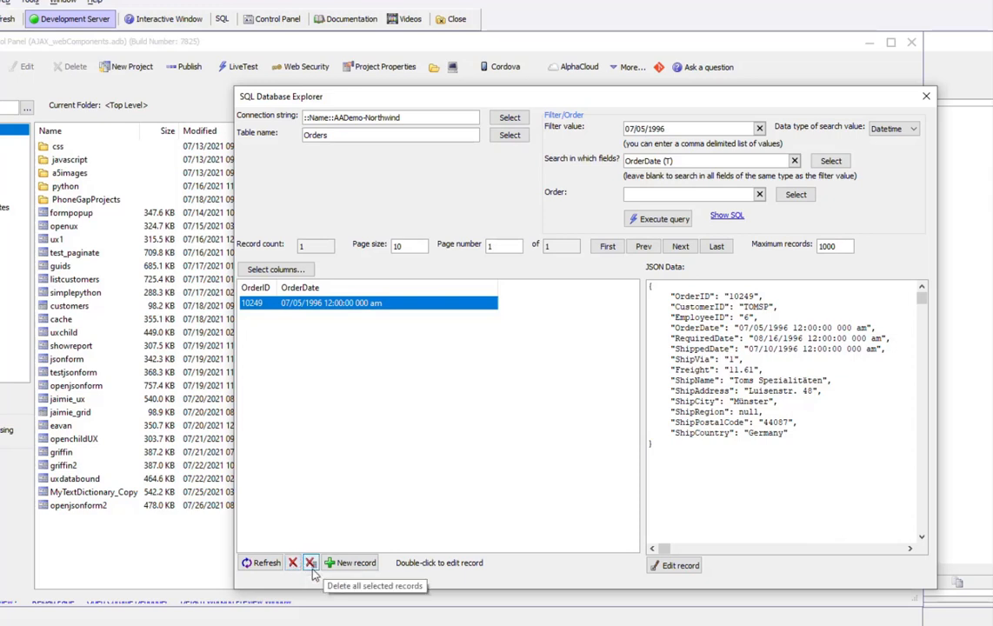
mouse_move(478, 593)
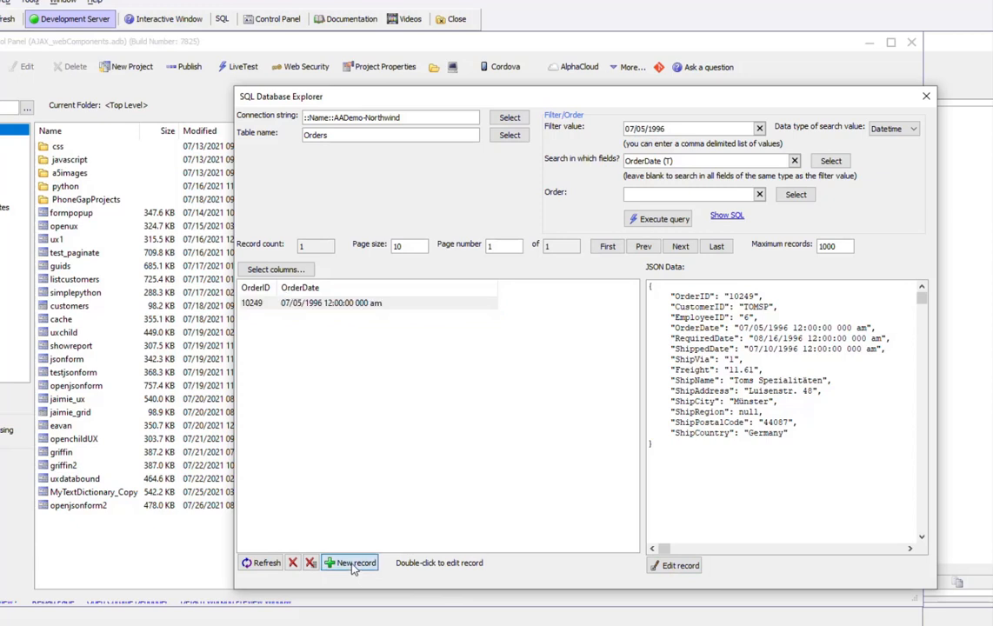
click(352, 563)
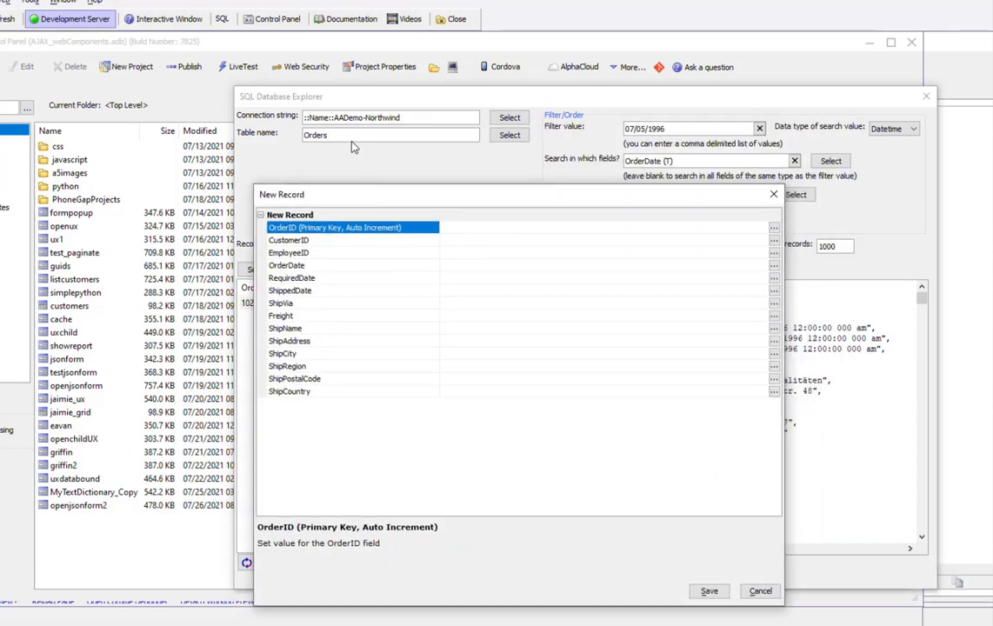
mouse_move(352, 155)
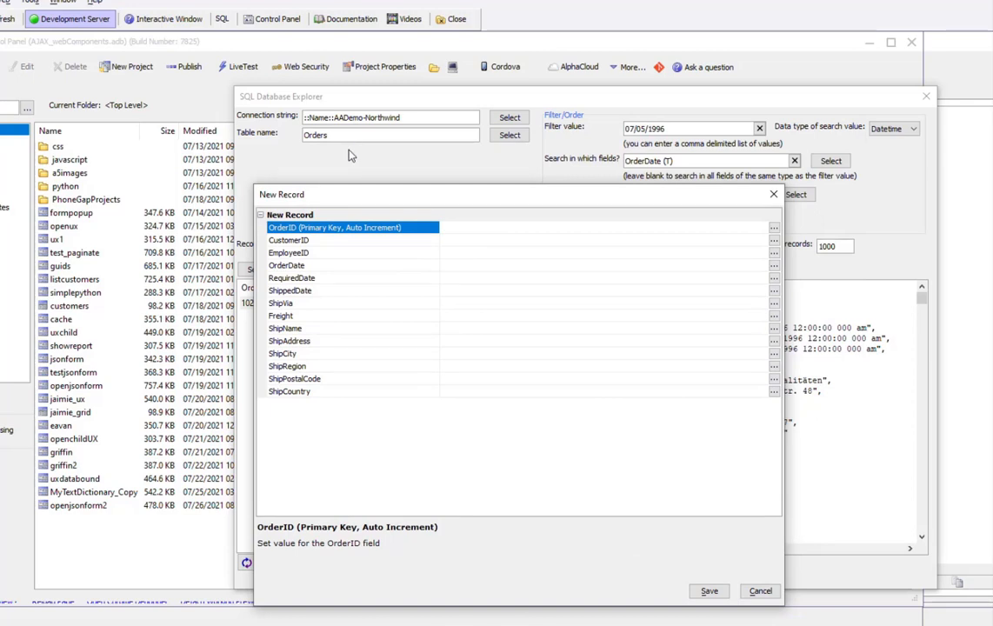